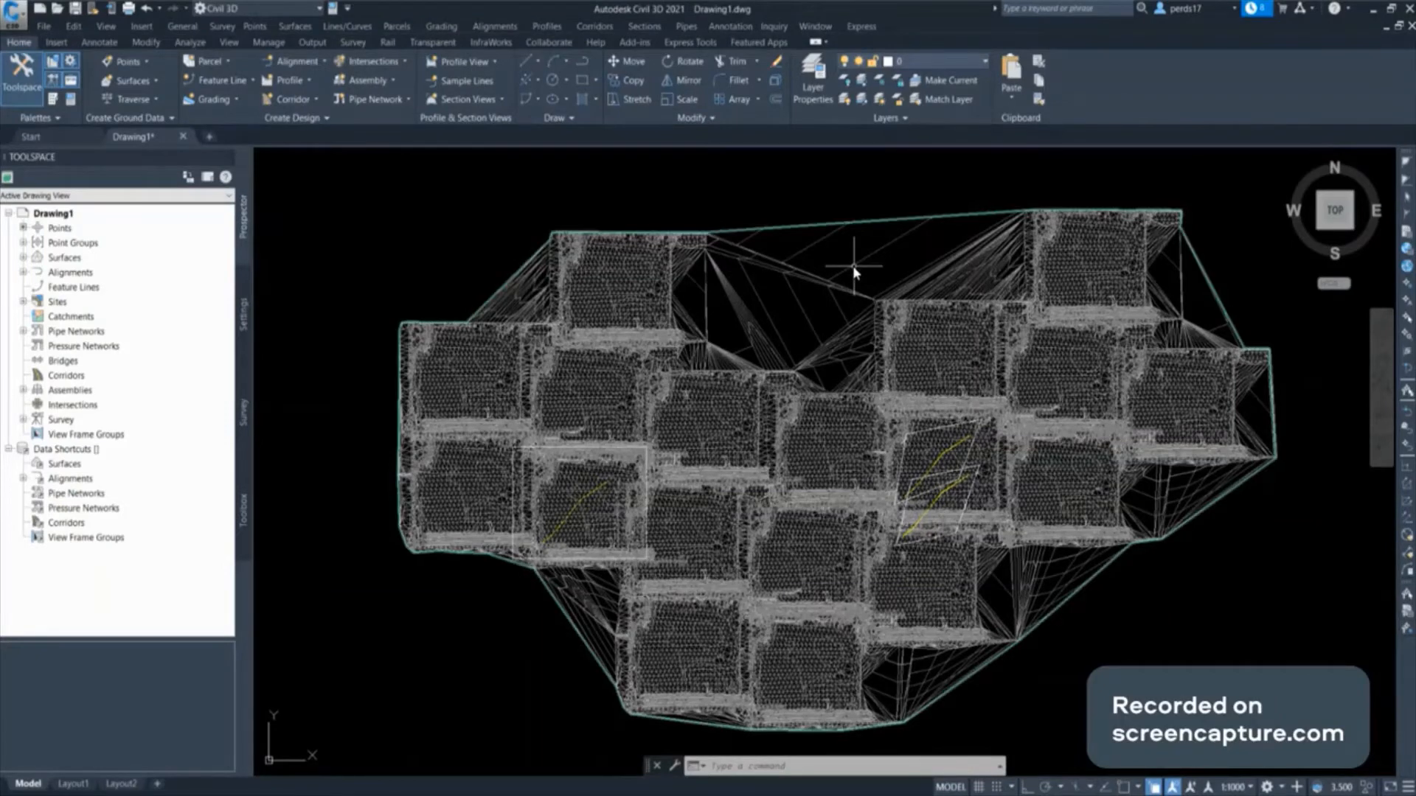
pyautogui.moveTo(854, 271)
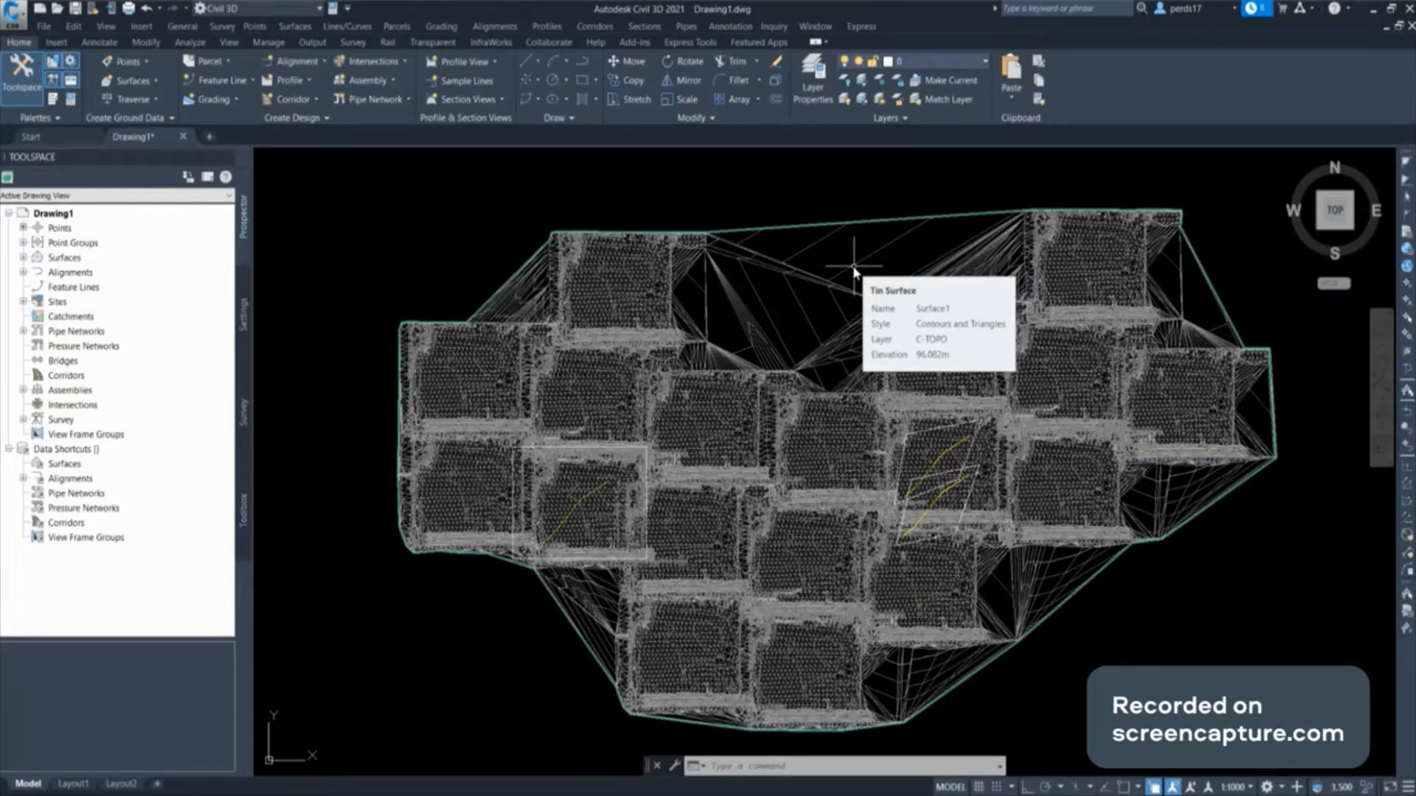
pyautogui.moveTo(925, 288)
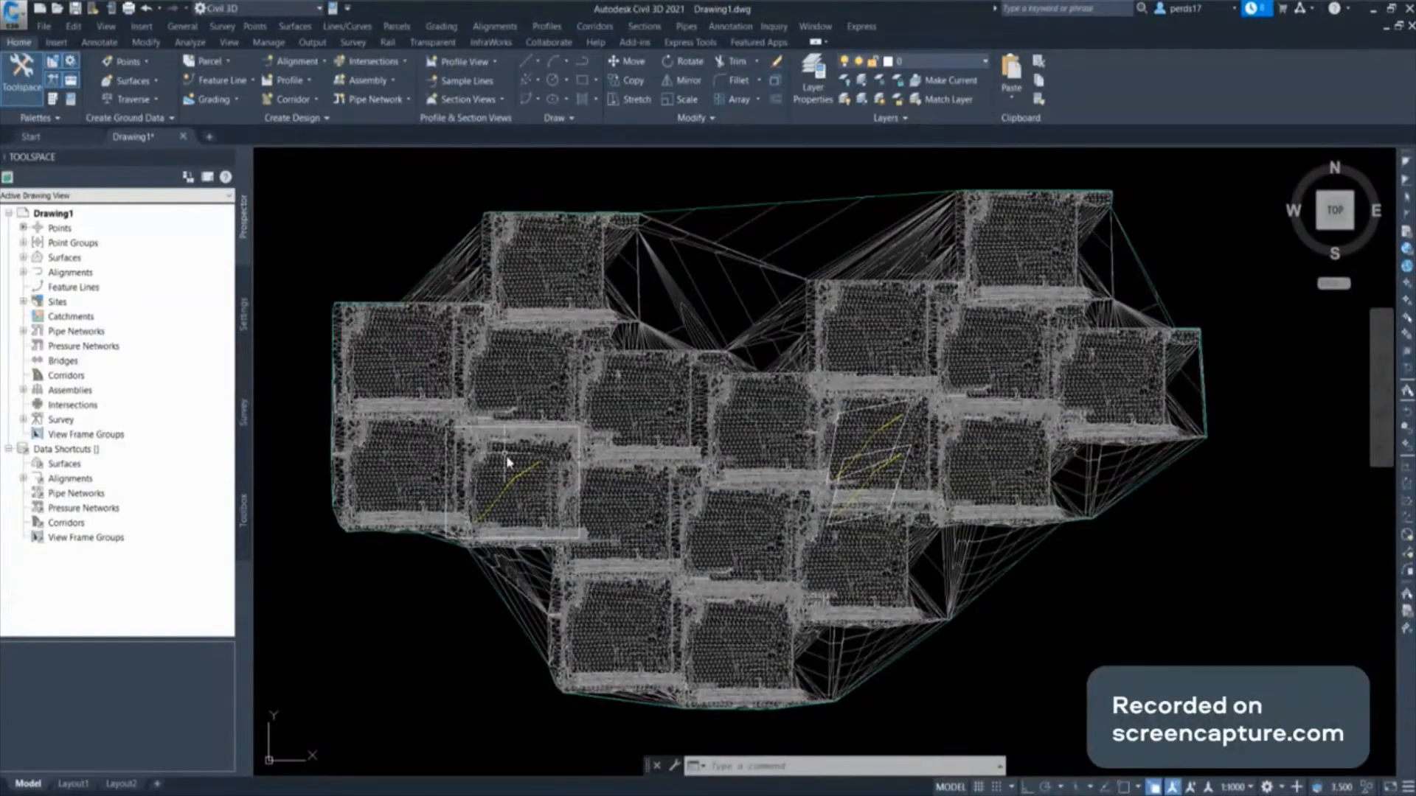
pyautogui.moveTo(537, 486)
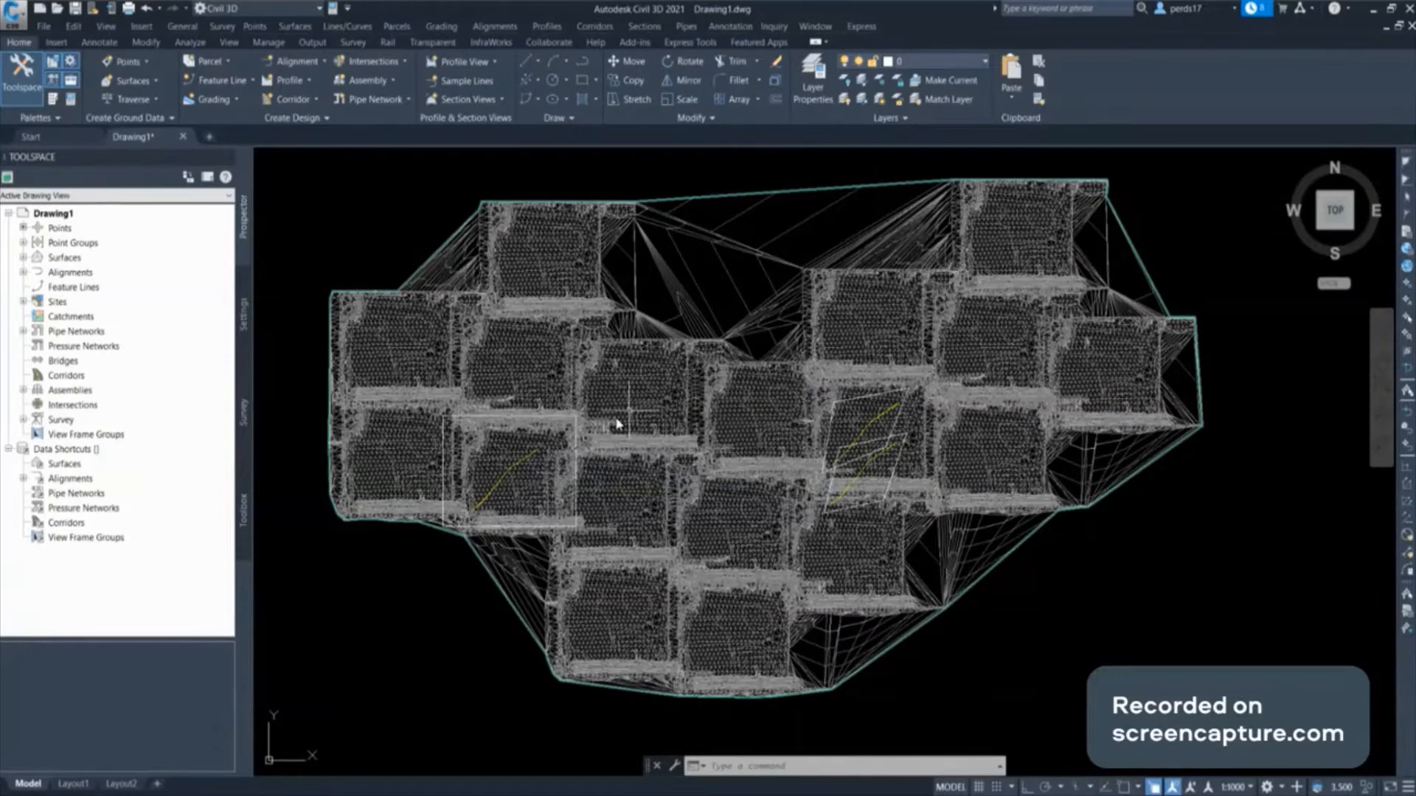
pyautogui.moveTo(483, 492)
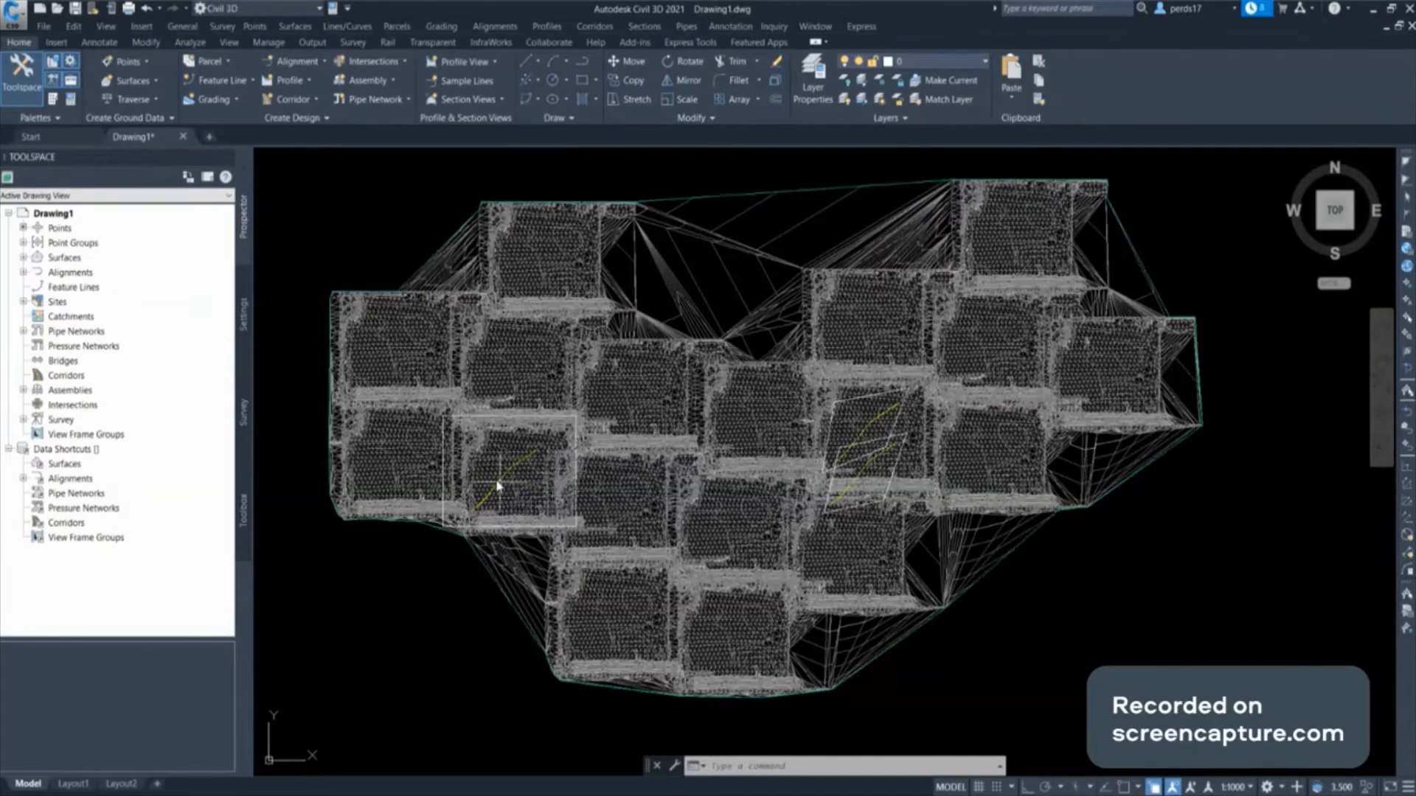
pyautogui.moveTo(1047, 166)
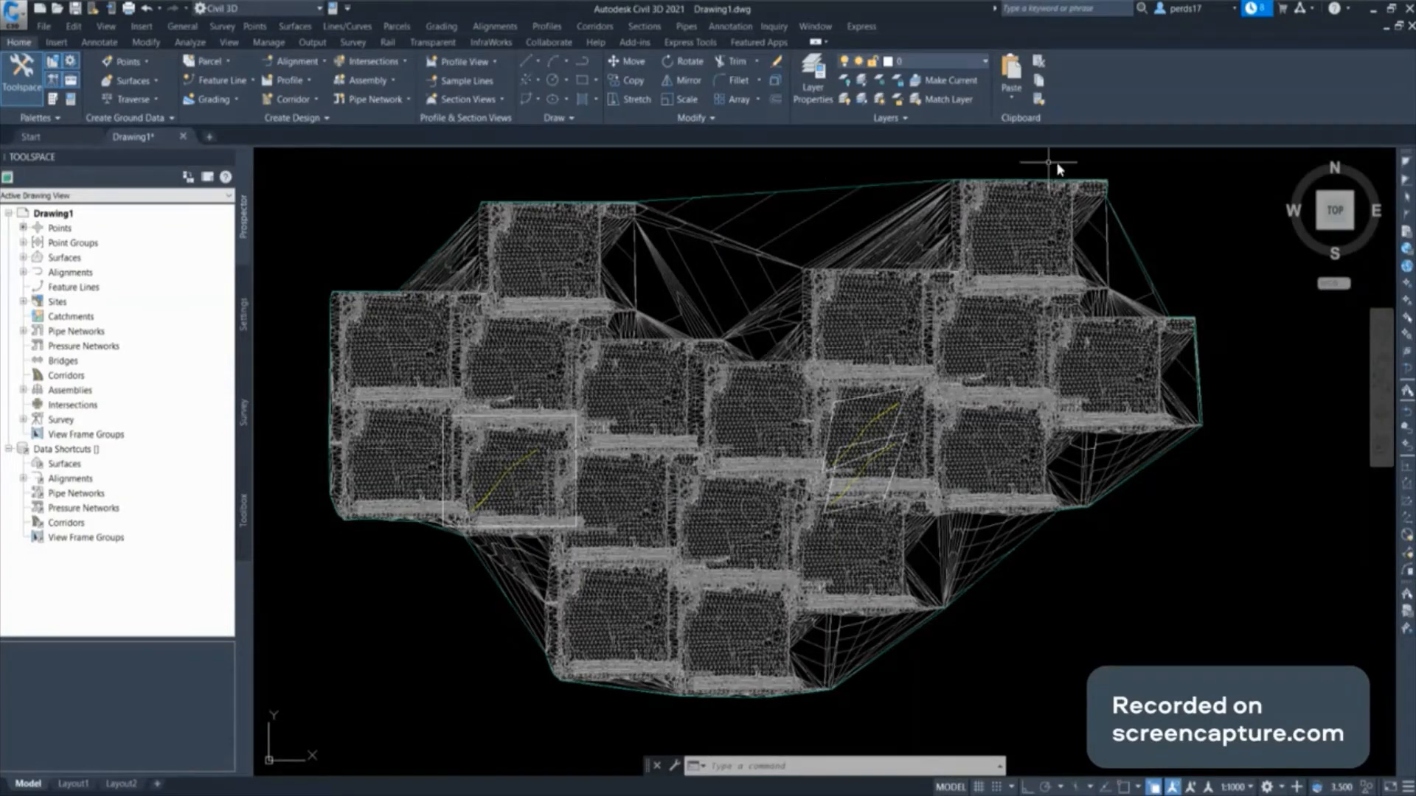
pyautogui.moveTo(807, 662)
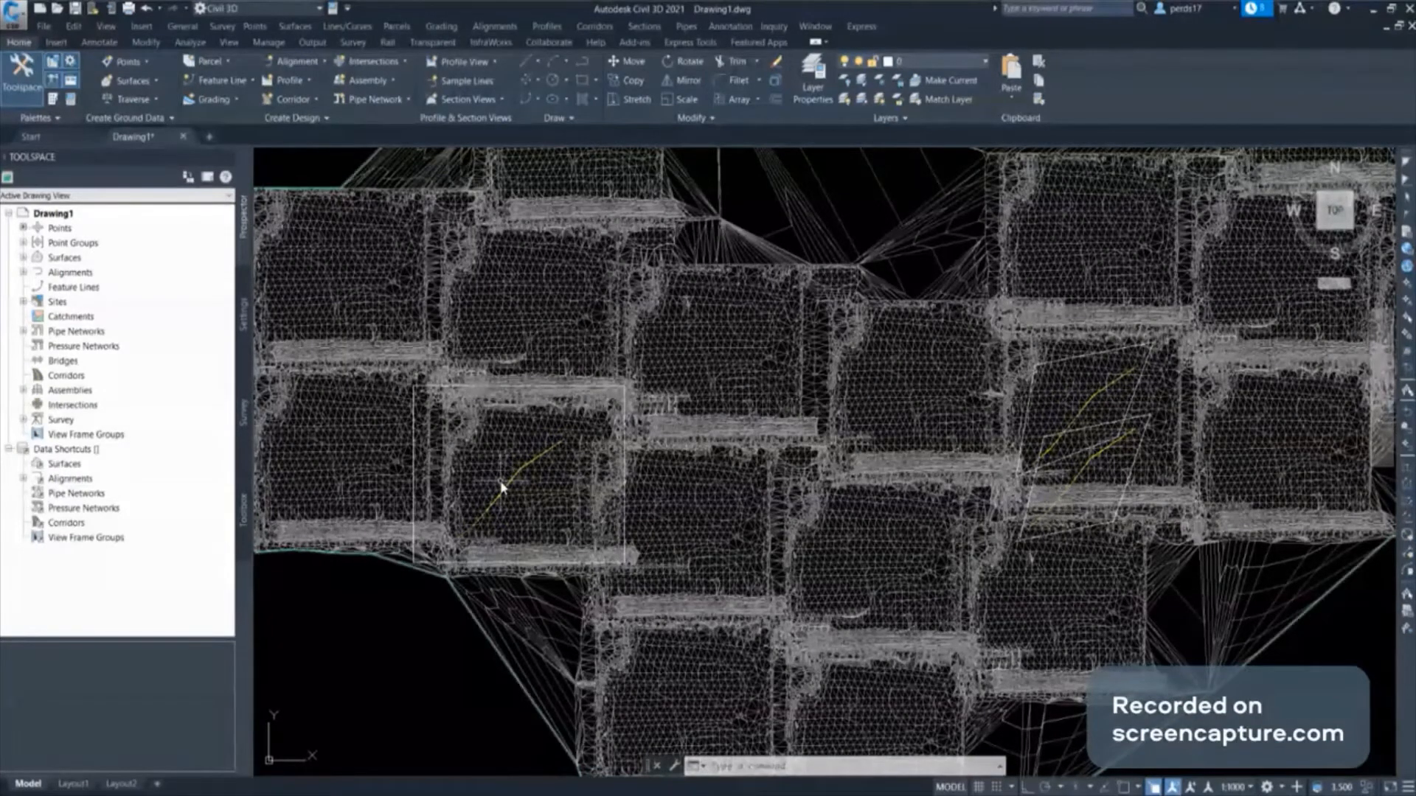
pyautogui.moveTo(532, 536)
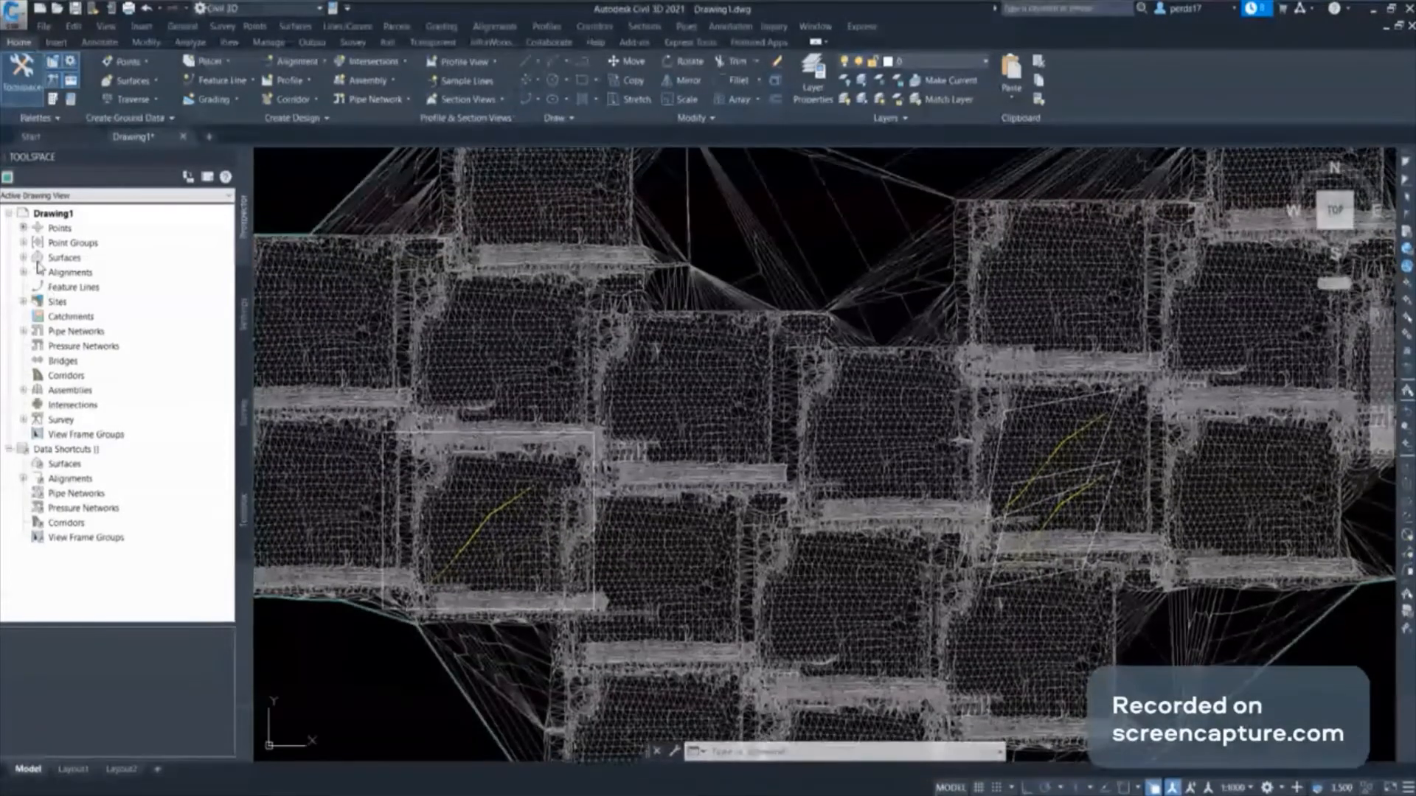
# Add outer Boundary3 to Surface1 from the rectangle polyline, trimming it to one tile
pyautogui.click(22, 257)
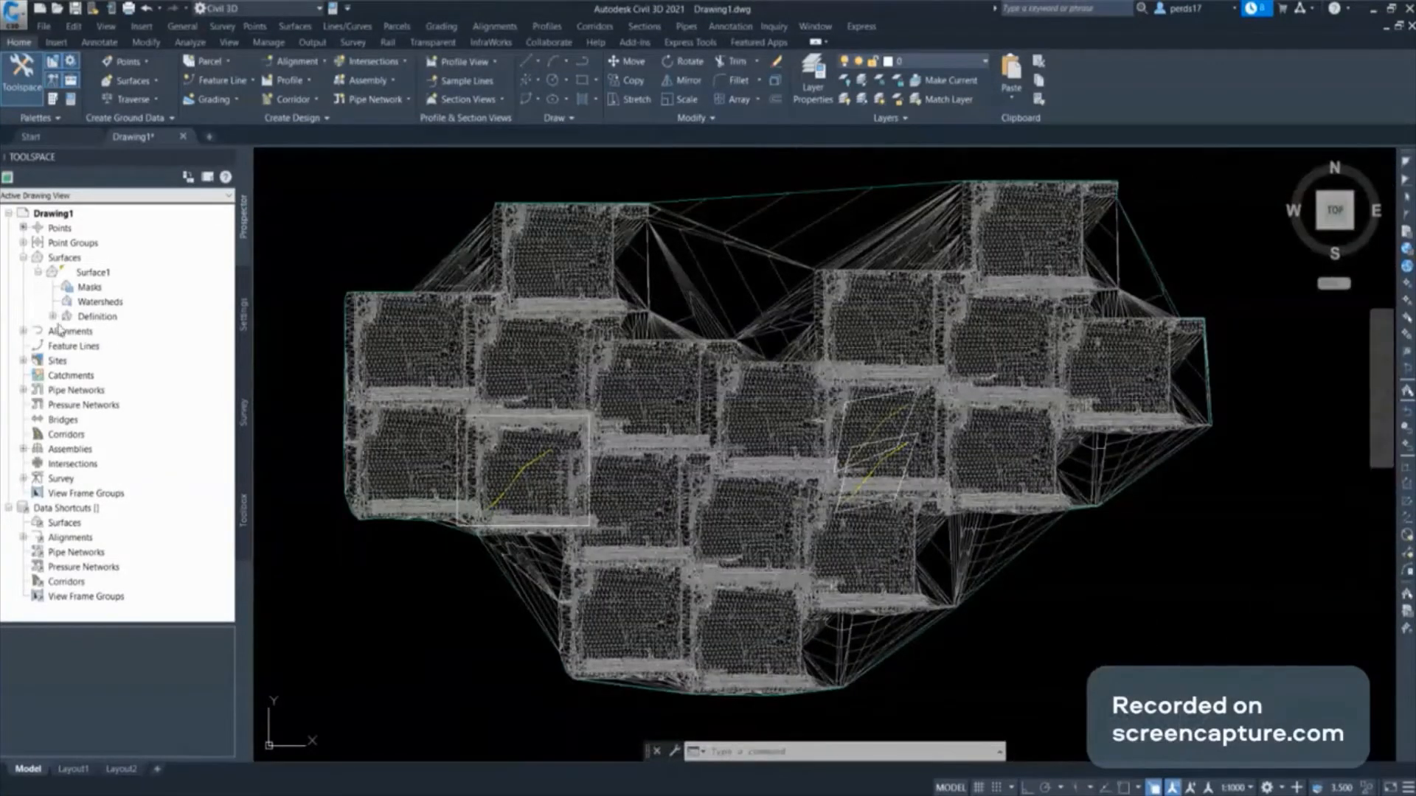
pyautogui.click(53, 316)
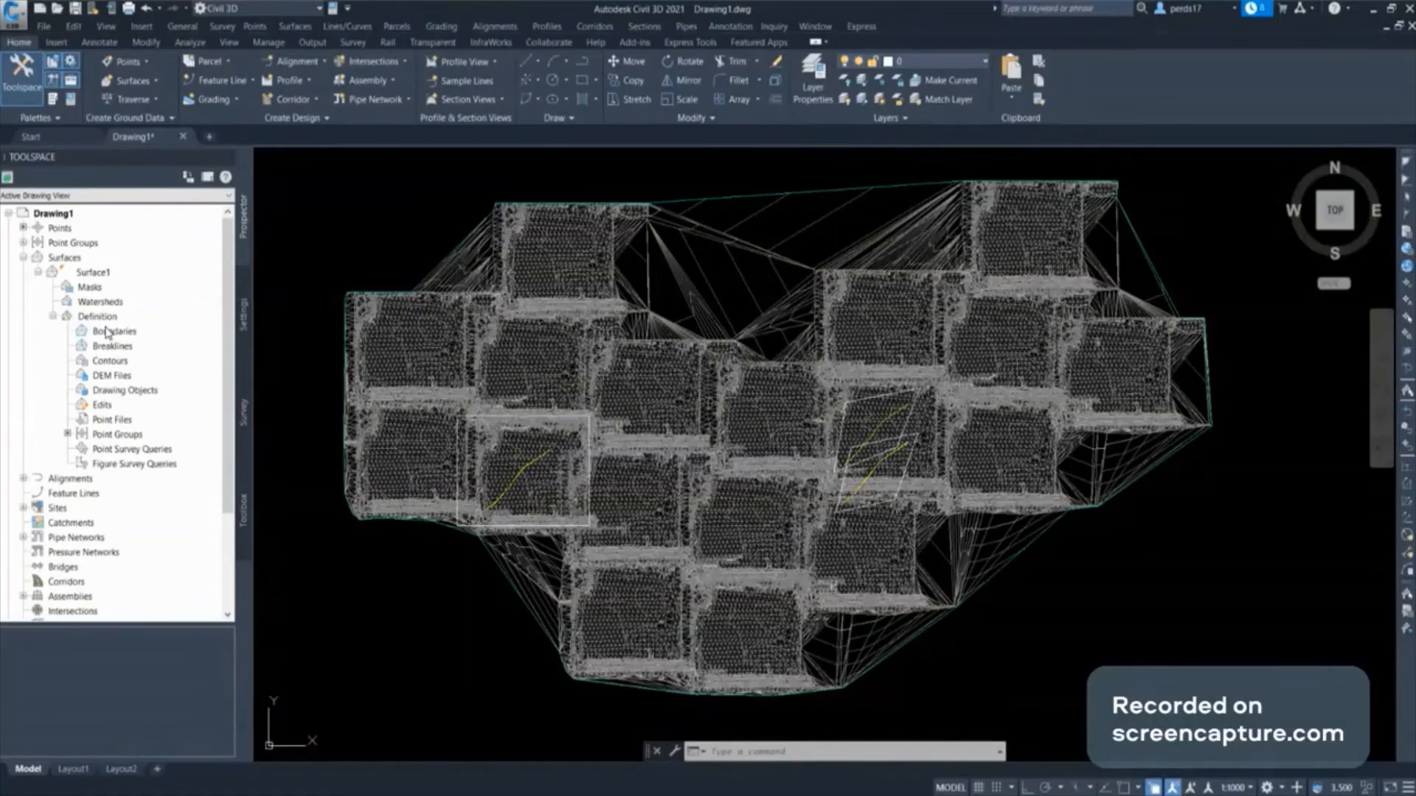
pyautogui.click(114, 331)
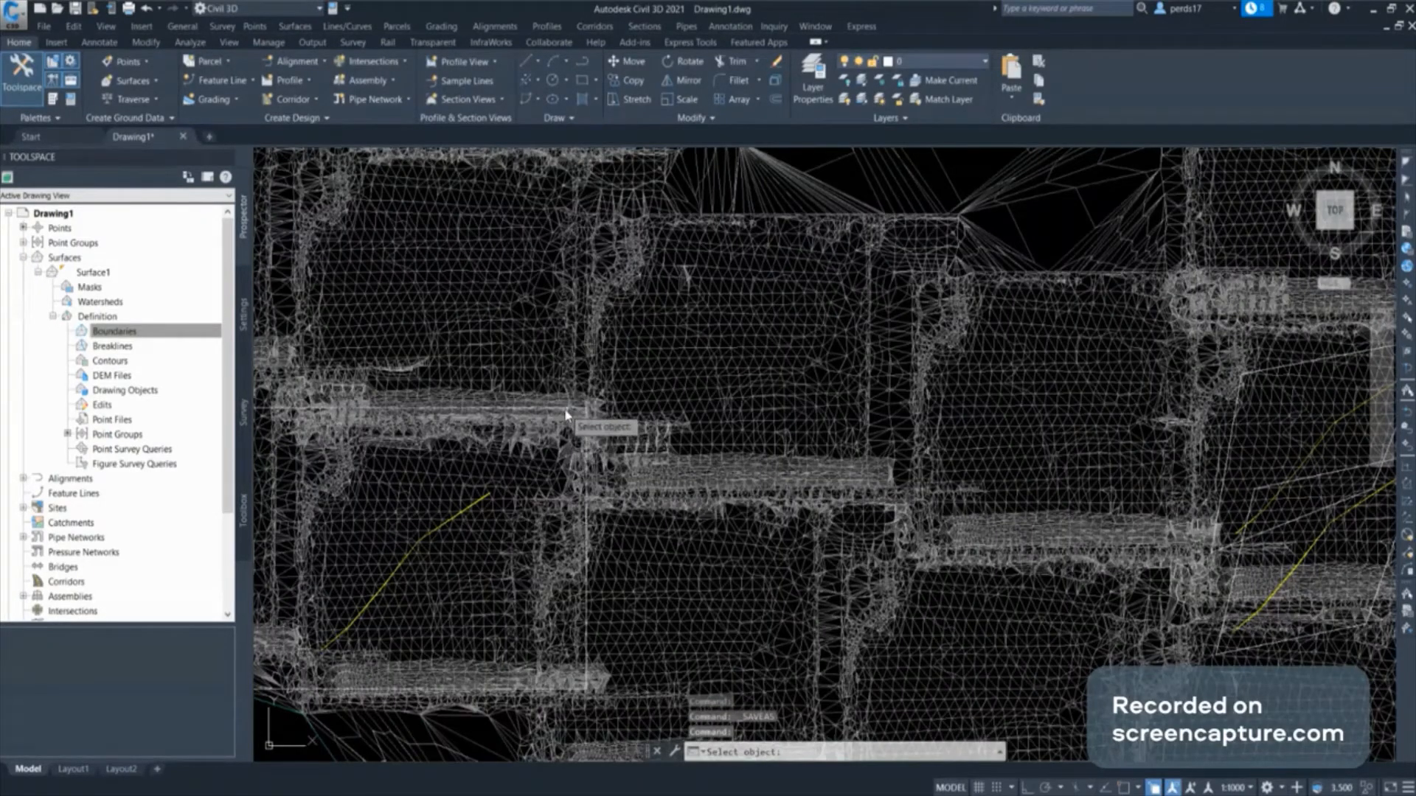
pyautogui.rightClick(566, 417)
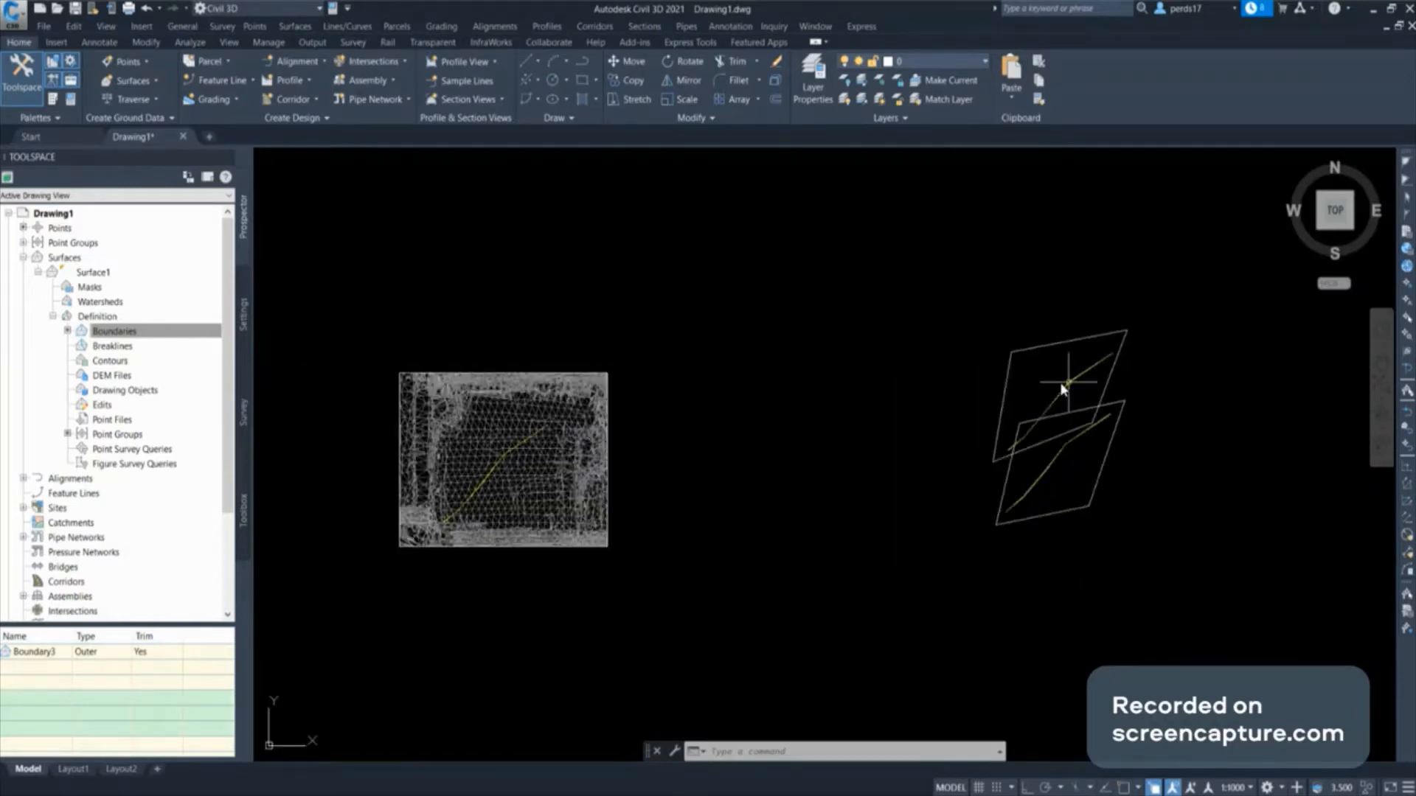
pyautogui.moveTo(637, 401)
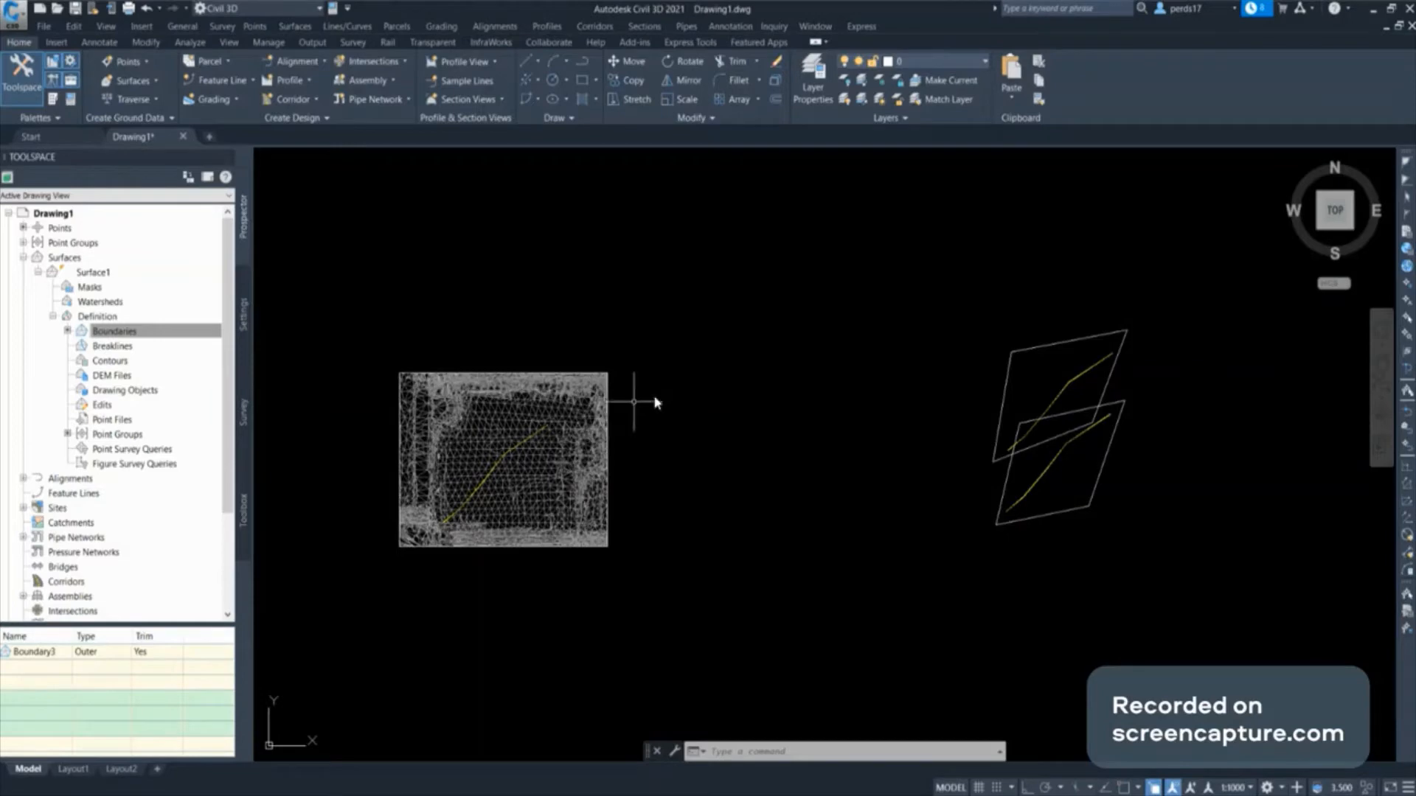
# Add a second outer boundary, Boundary4, on the slanted parallelogram polyline
pyautogui.rightClick(115, 330)
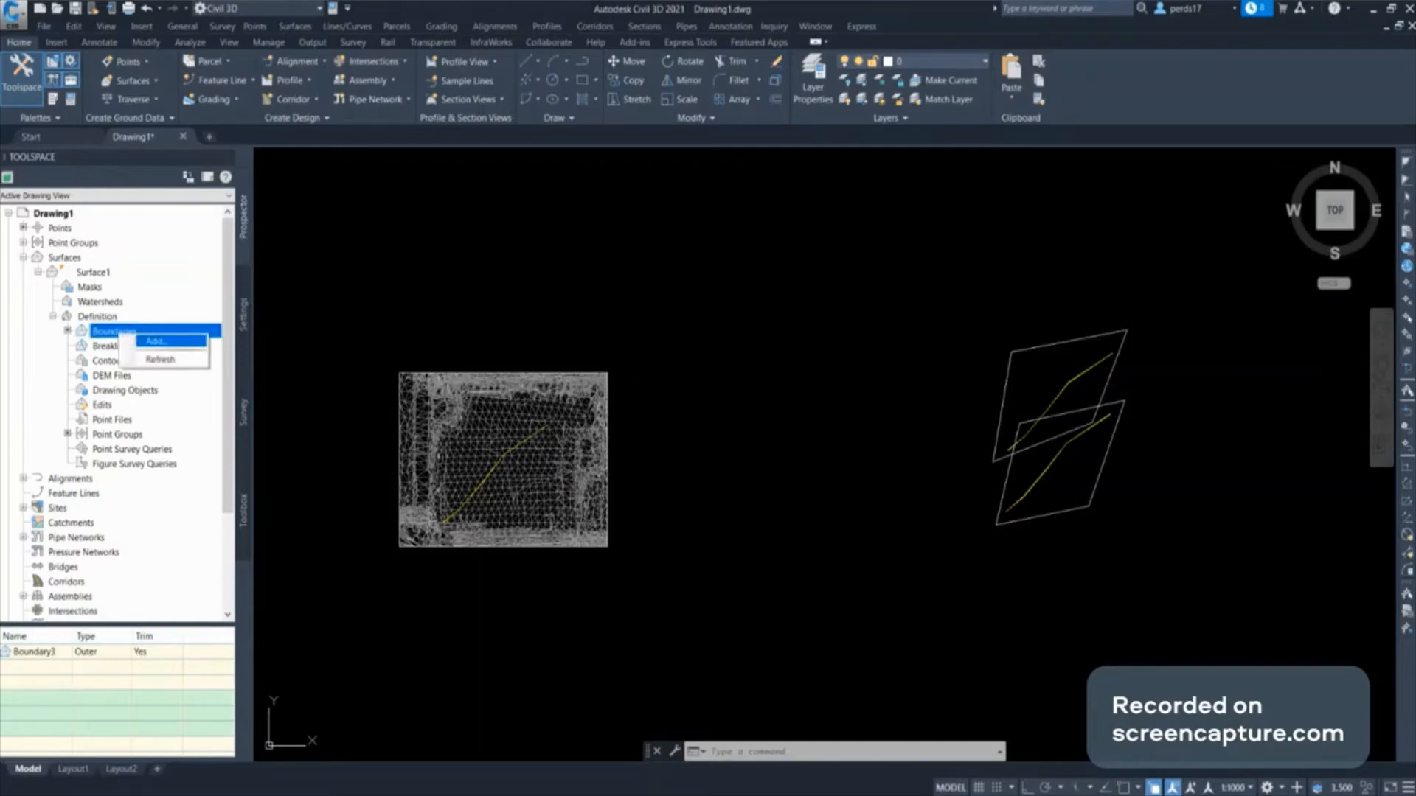
pyautogui.click(154, 341)
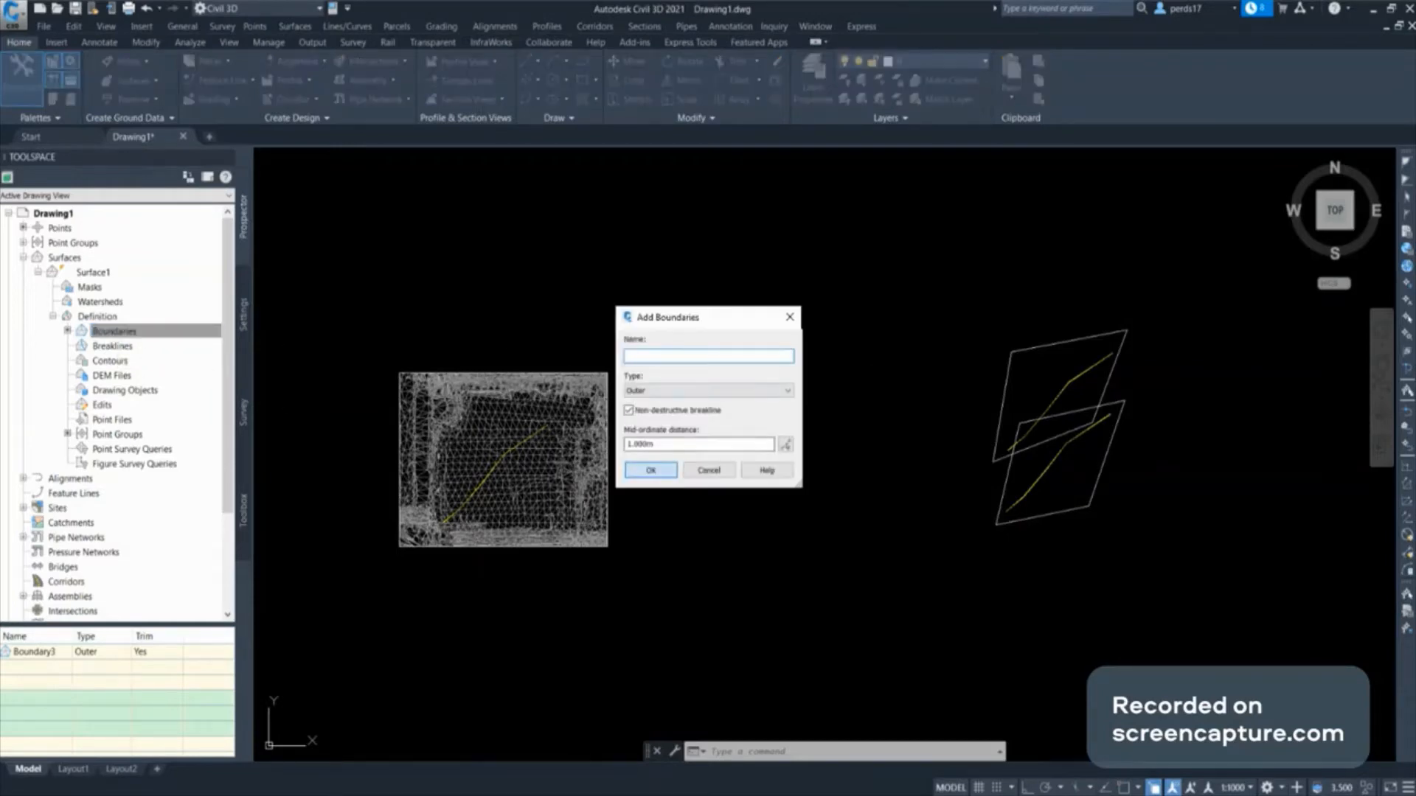
pyautogui.click(649, 469)
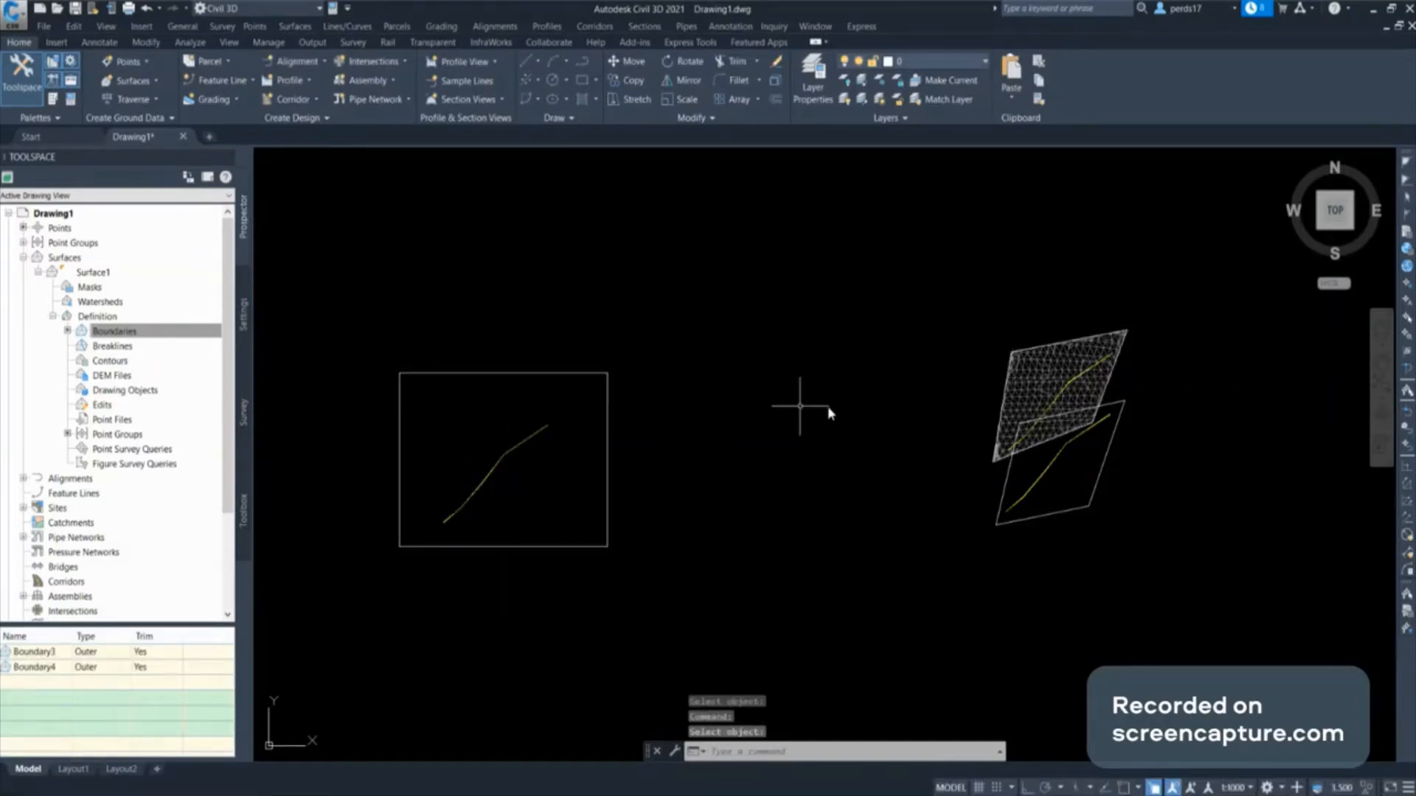
pyautogui.moveTo(397, 388)
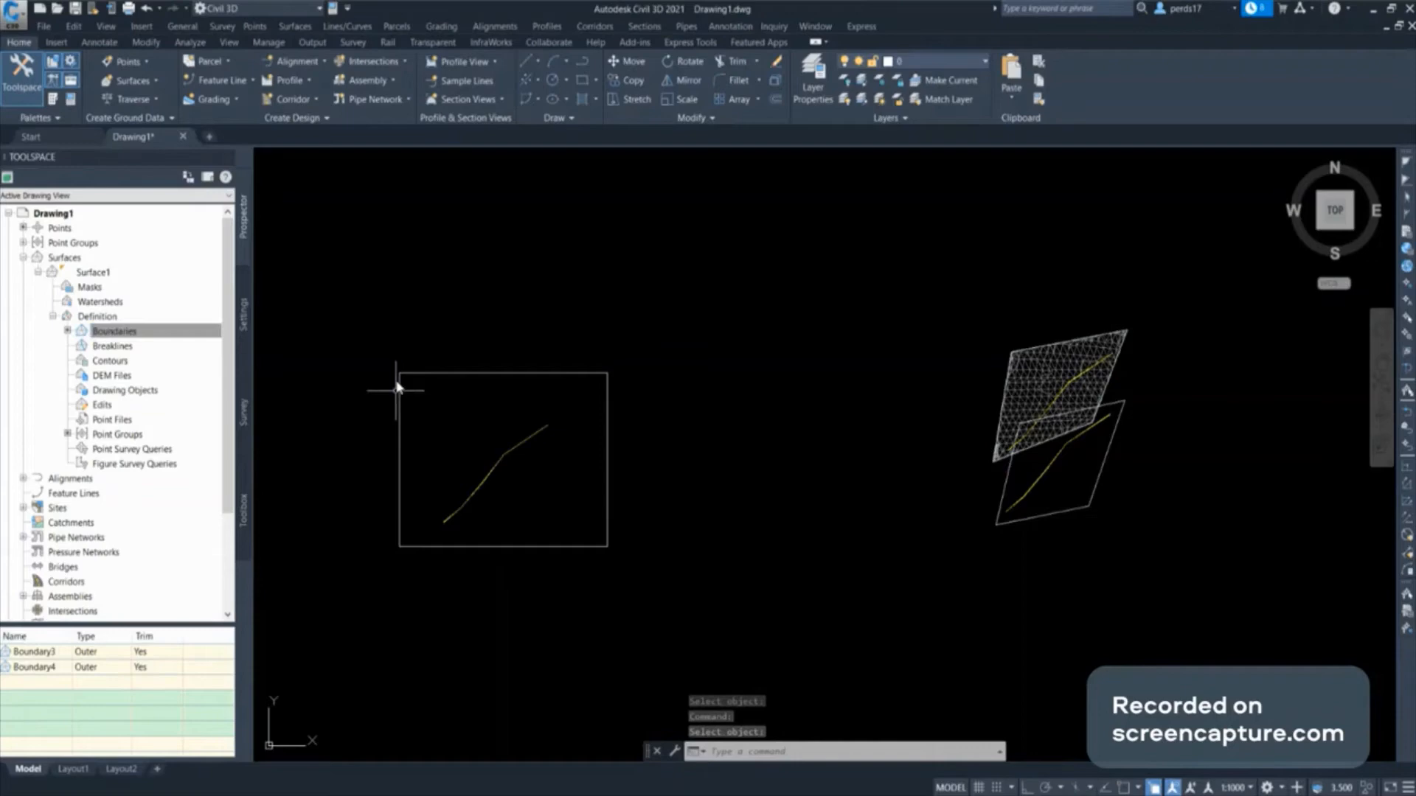
pyautogui.moveTo(545, 417)
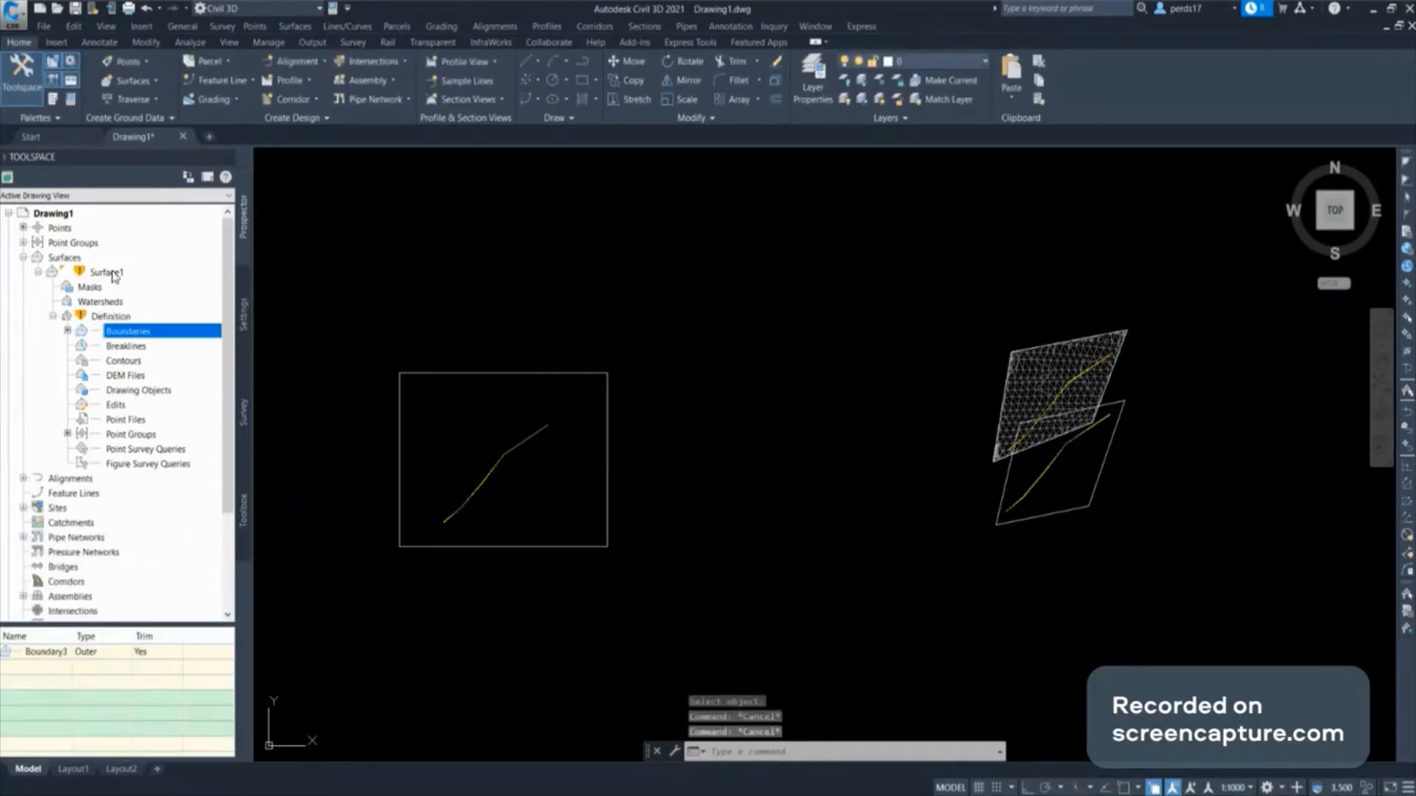
# Delete the boundary from Surface1 and rebuild it to restore the full tiled terrain
pyautogui.click(107, 271)
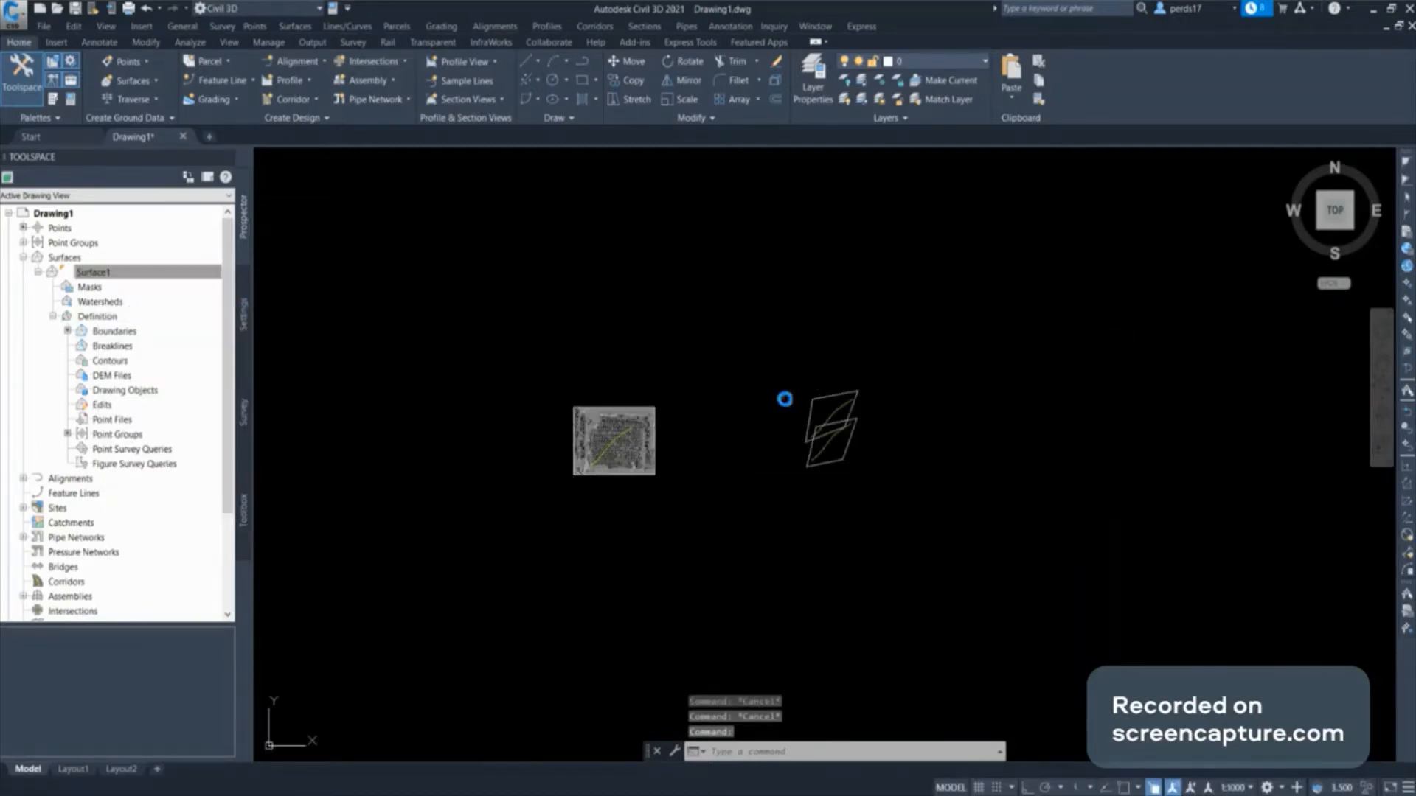
pyautogui.click(93, 271)
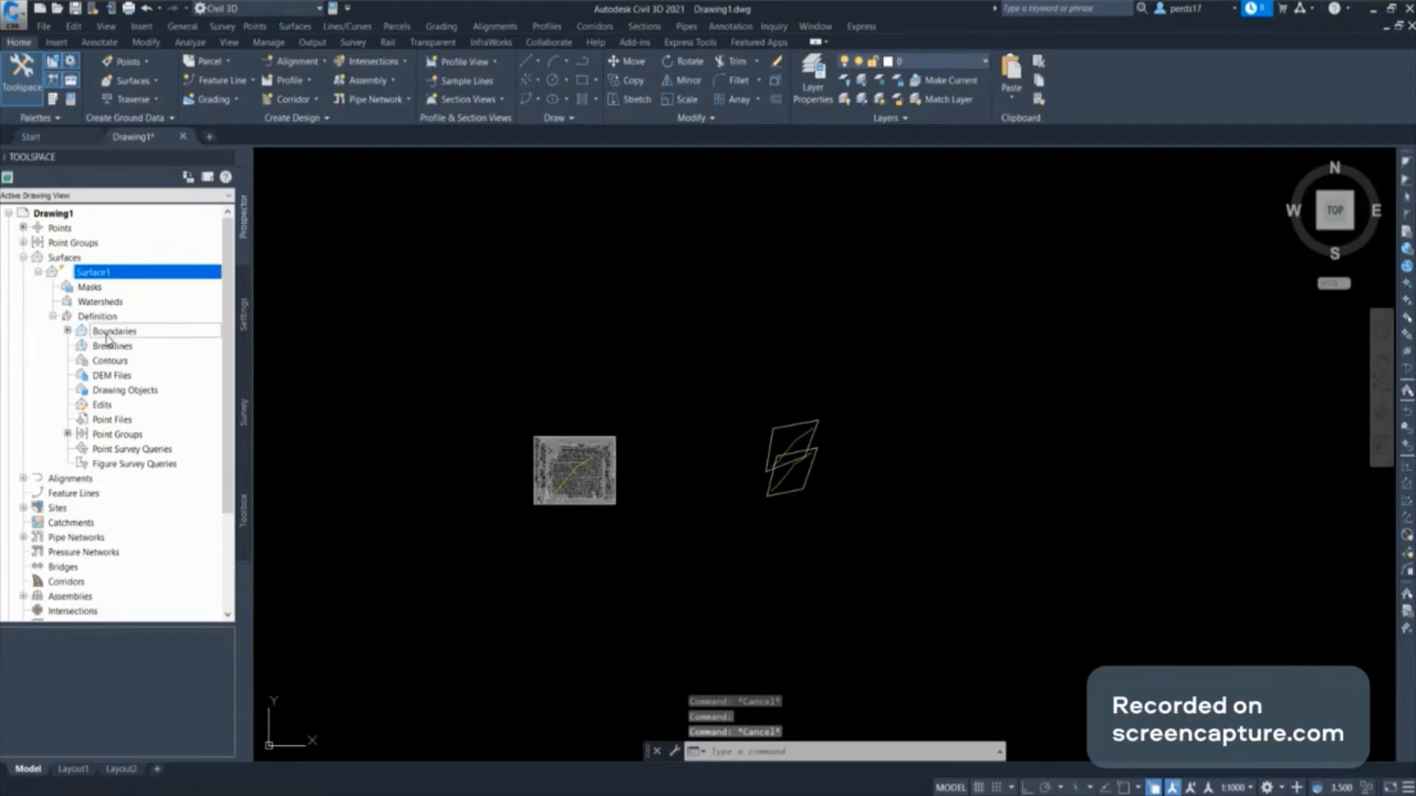
pyautogui.rightClick(113, 330)
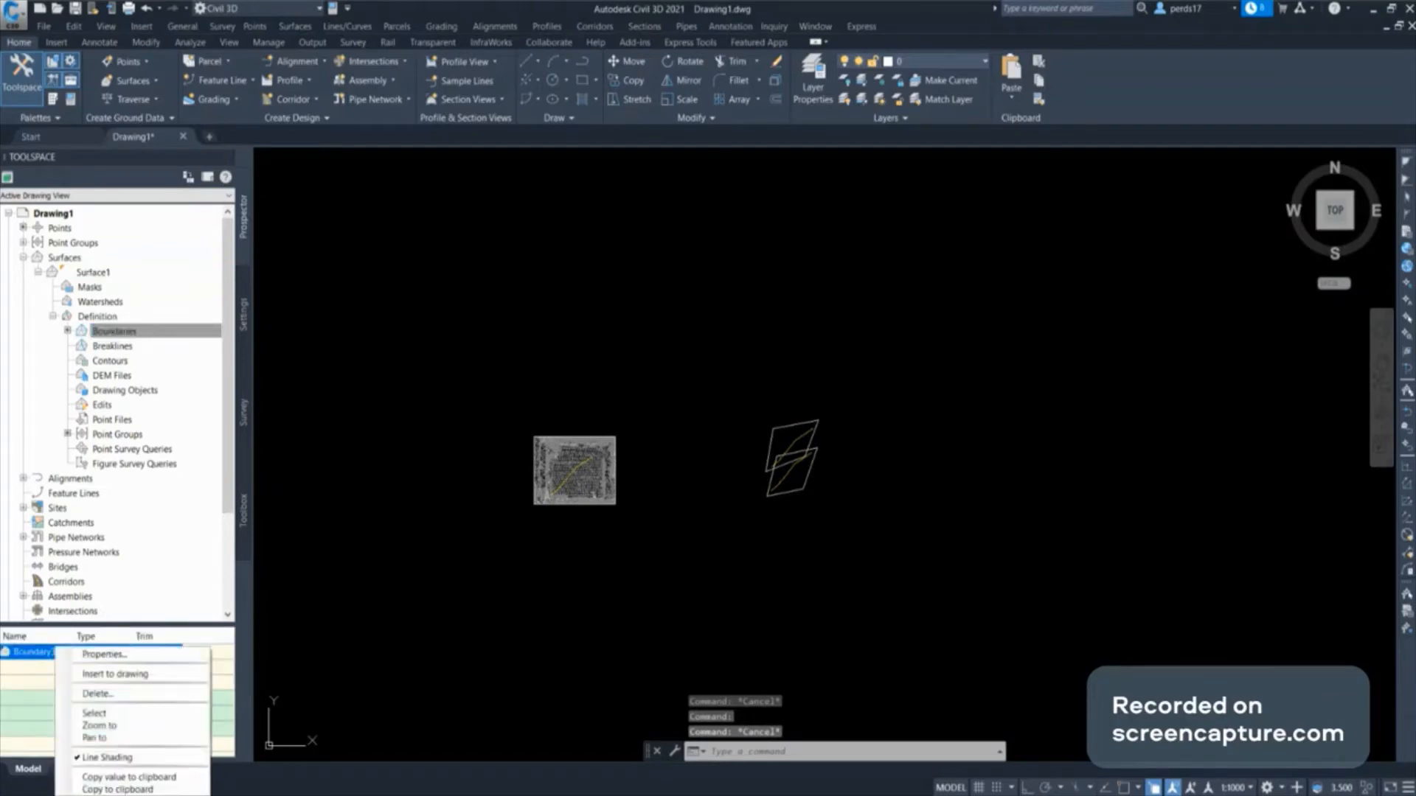
pyautogui.click(97, 693)
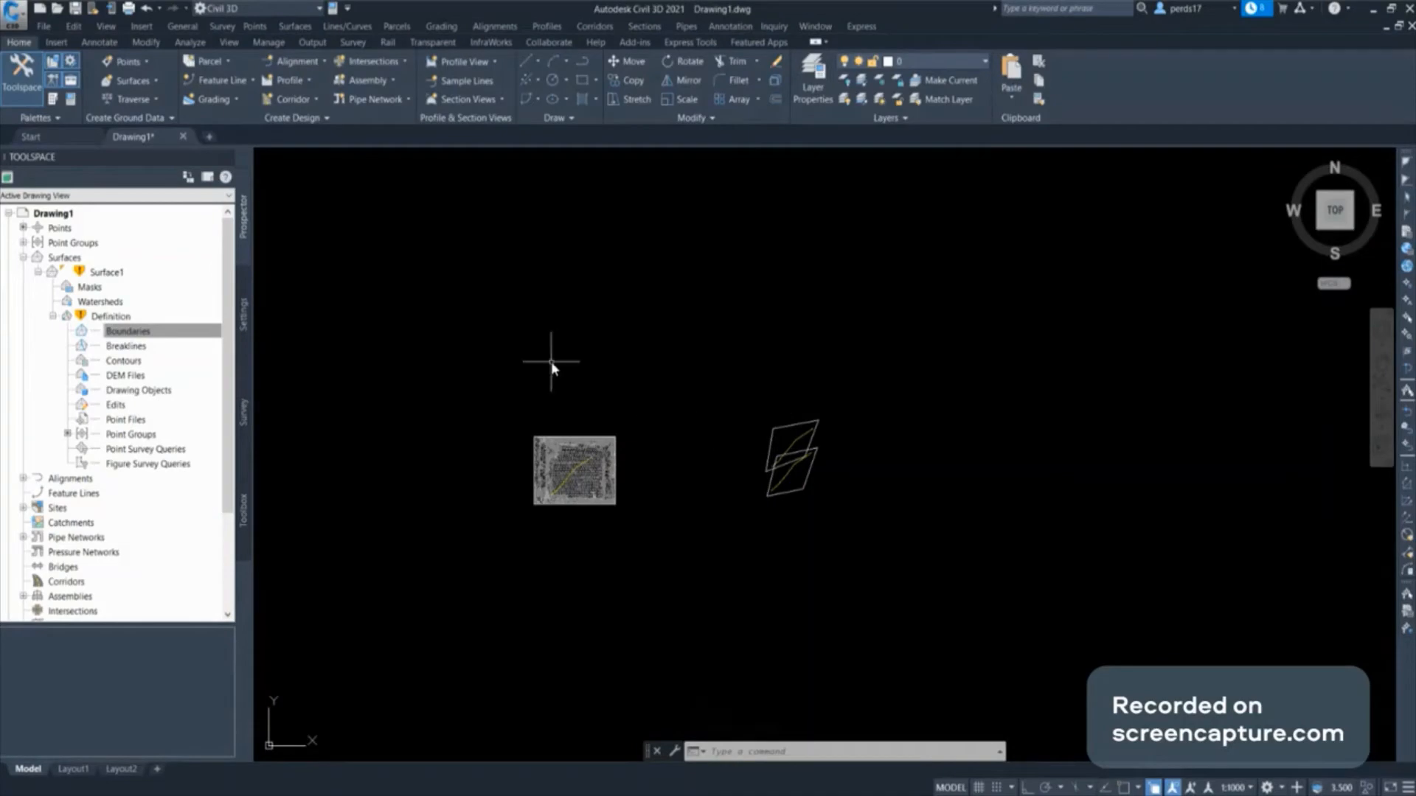
pyautogui.rightClick(106, 272)
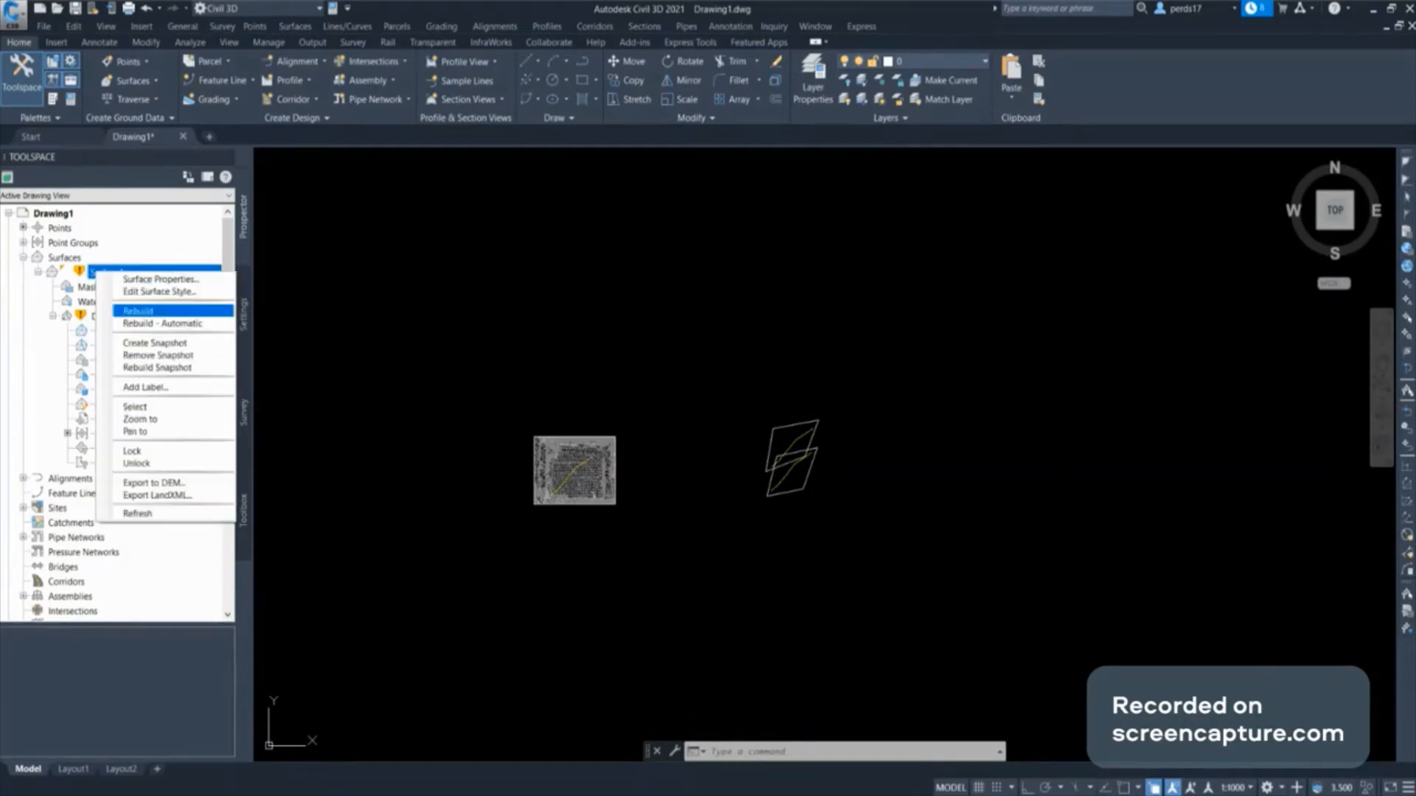
pyautogui.click(137, 312)
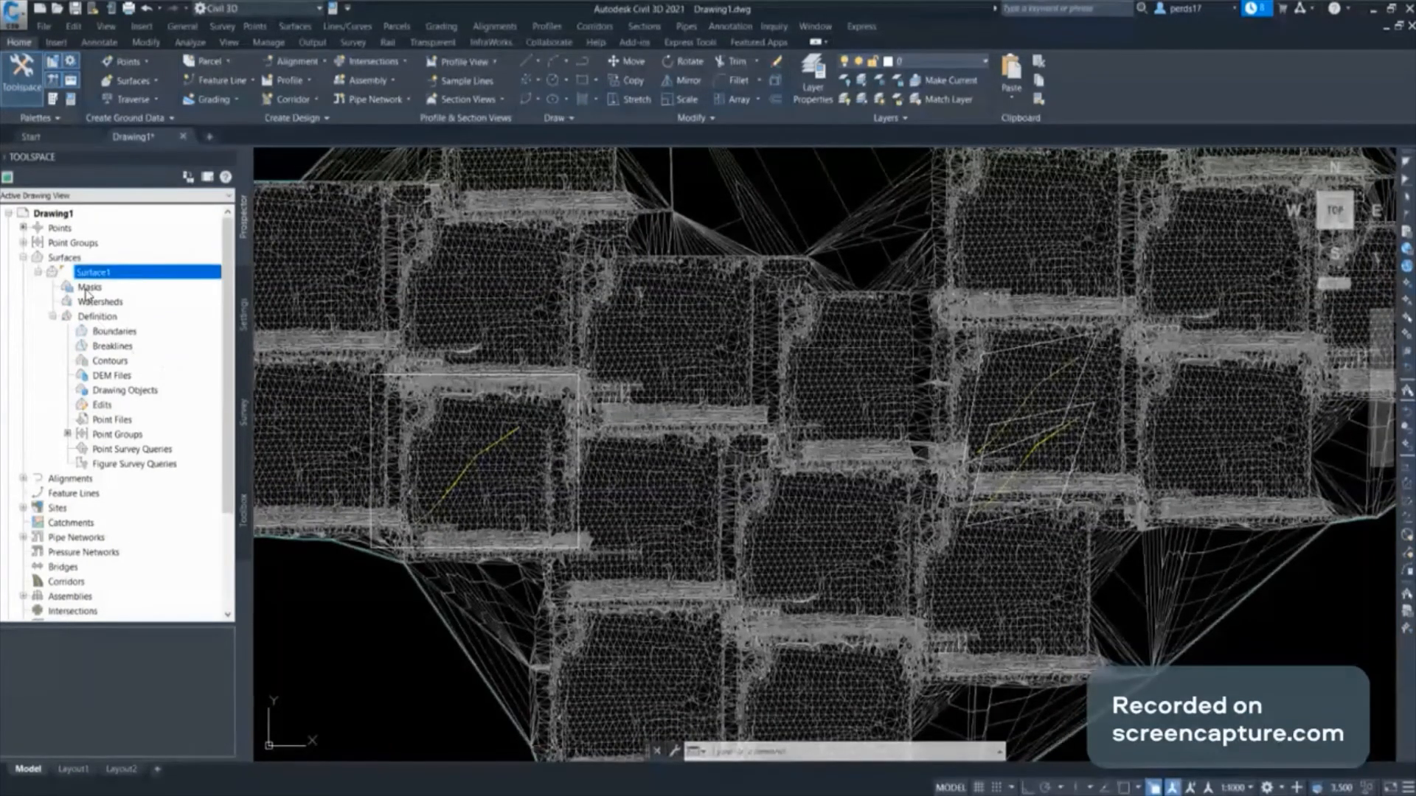
# Create outside Mask 1 on the square polyline so only that tile of Surface1 displays
pyautogui.click(89, 288)
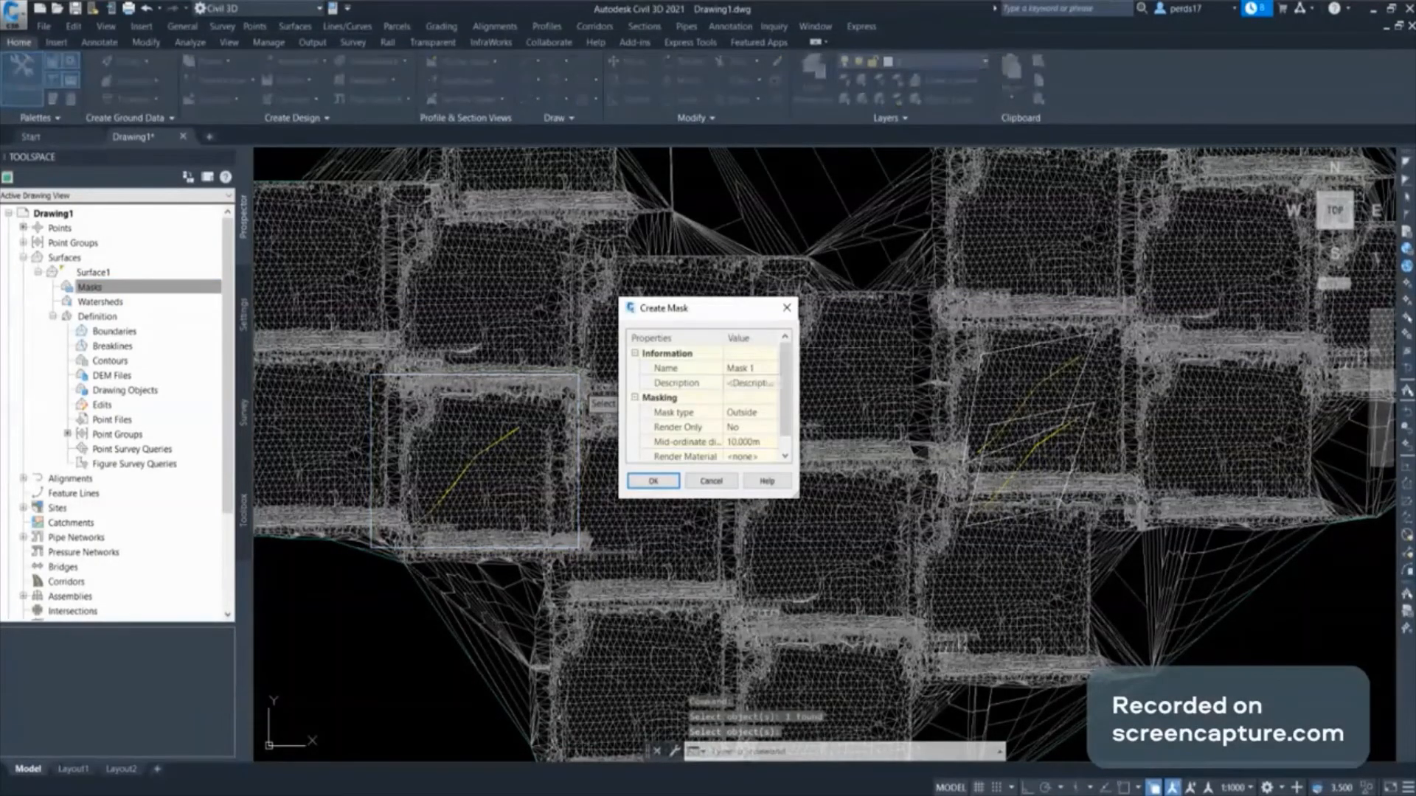
pyautogui.click(748, 367)
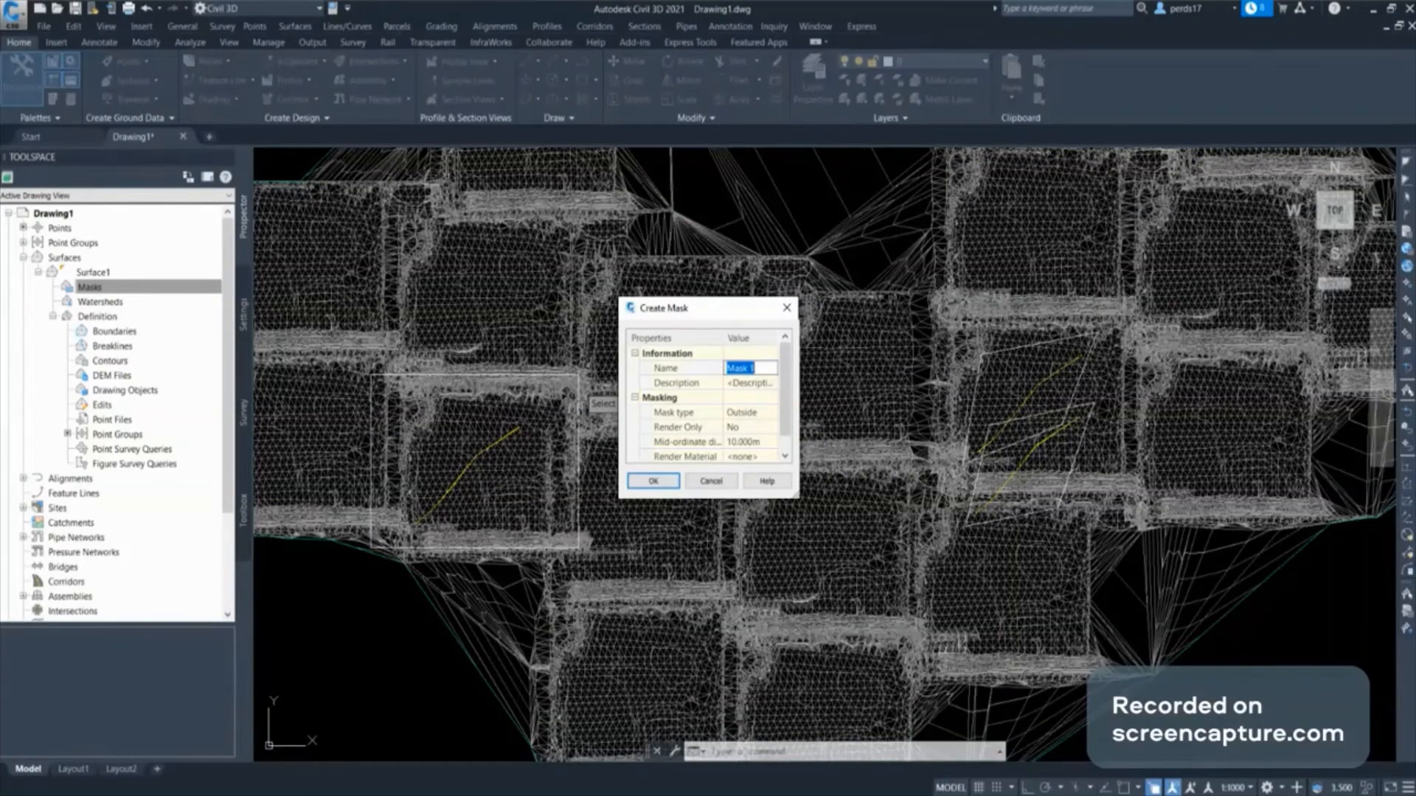
pyautogui.click(665, 367)
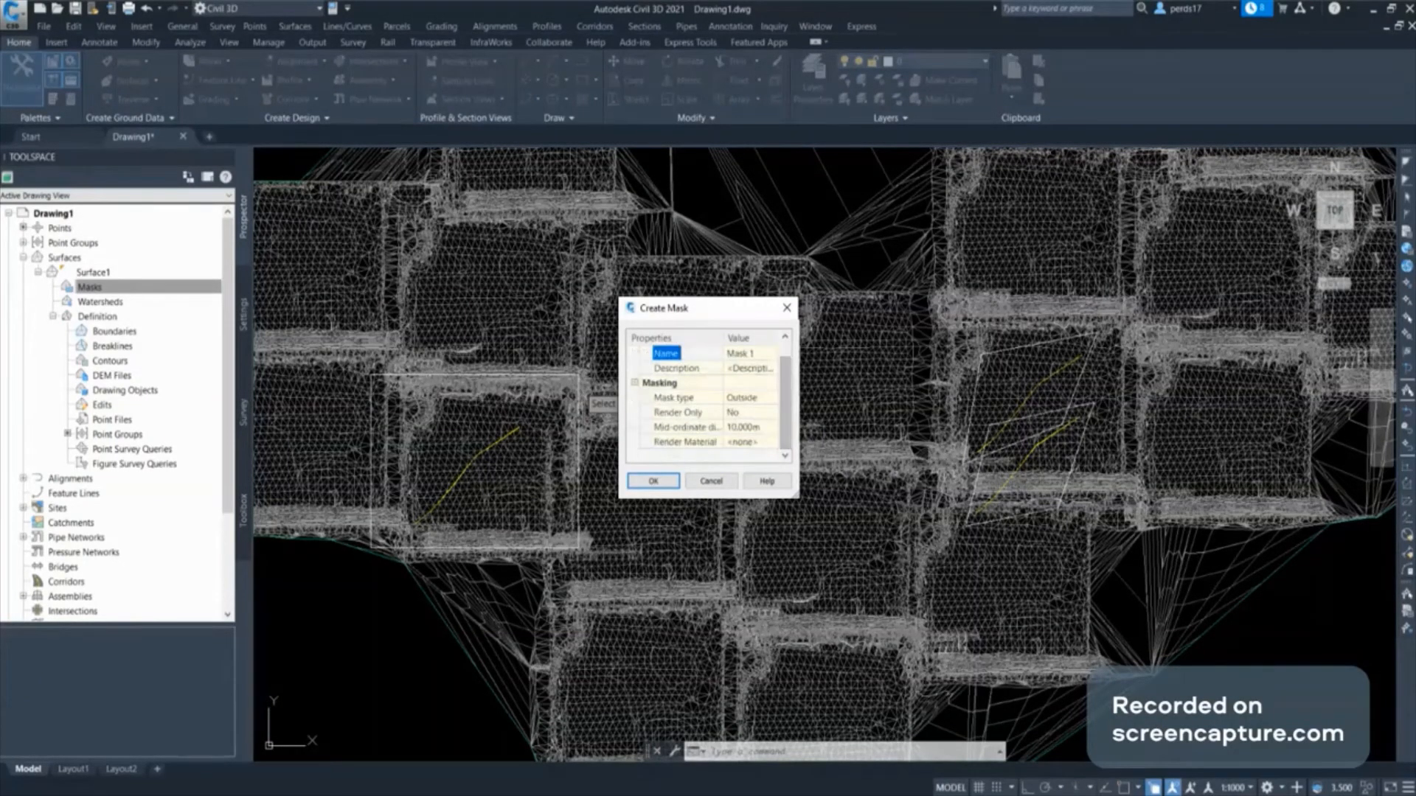
pyautogui.click(704, 428)
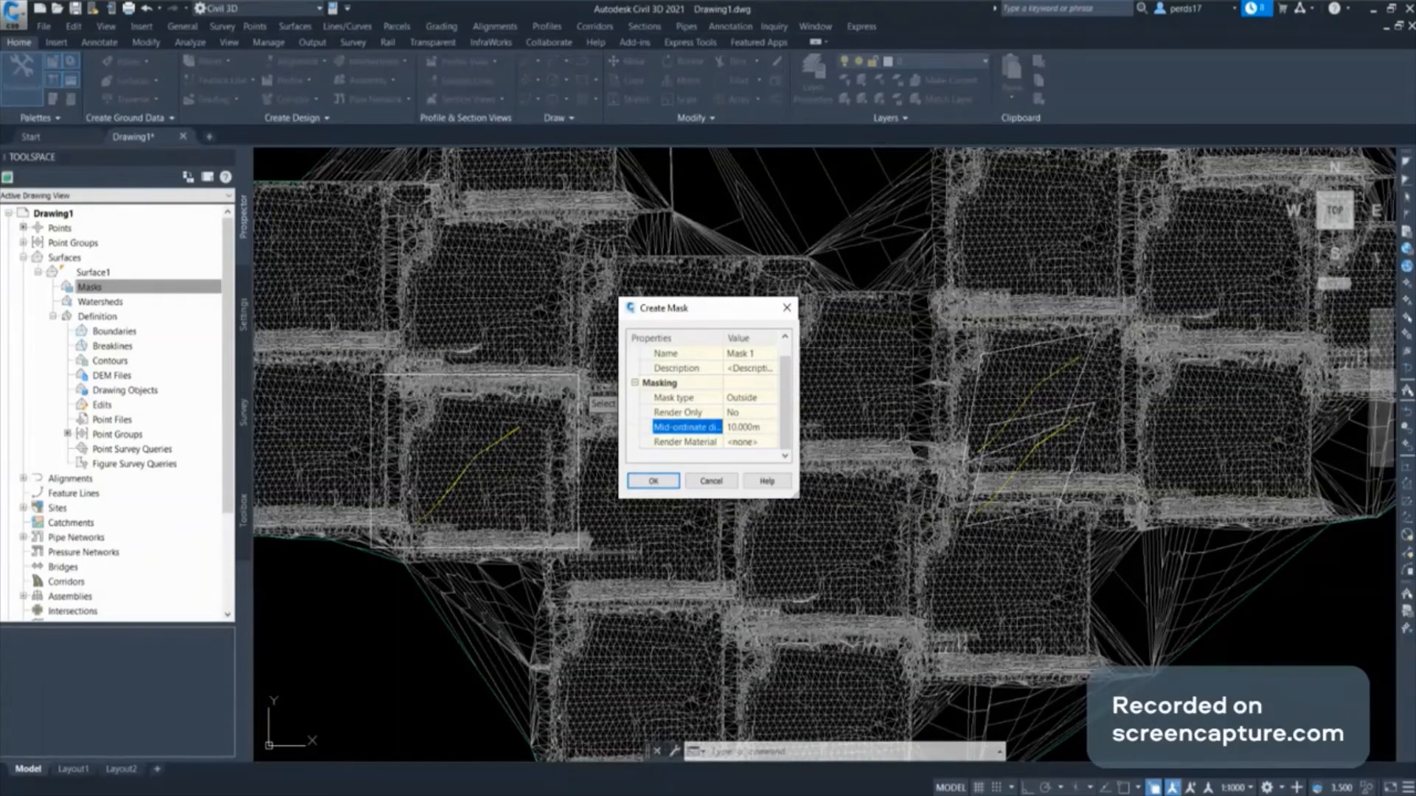
pyautogui.click(653, 481)
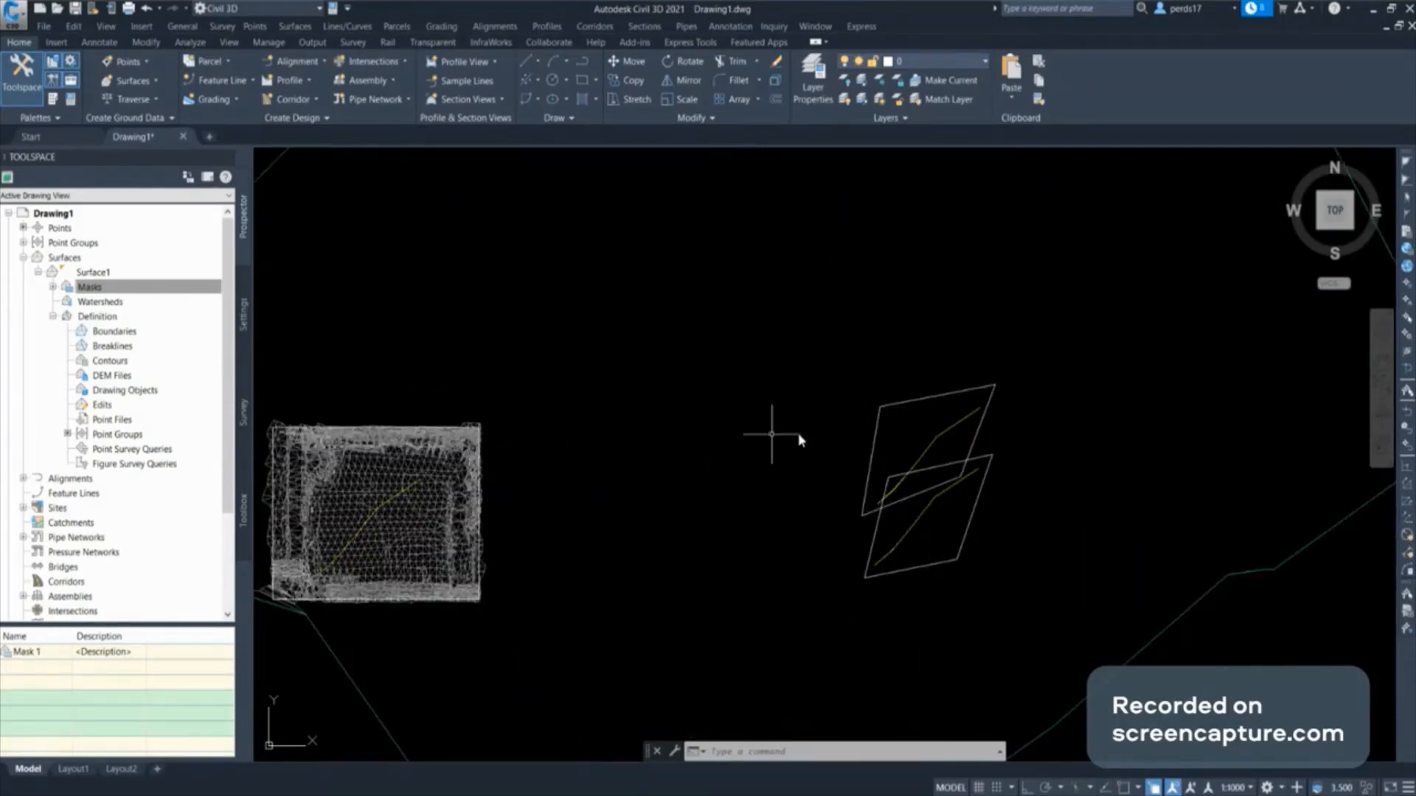
pyautogui.click(90, 288)
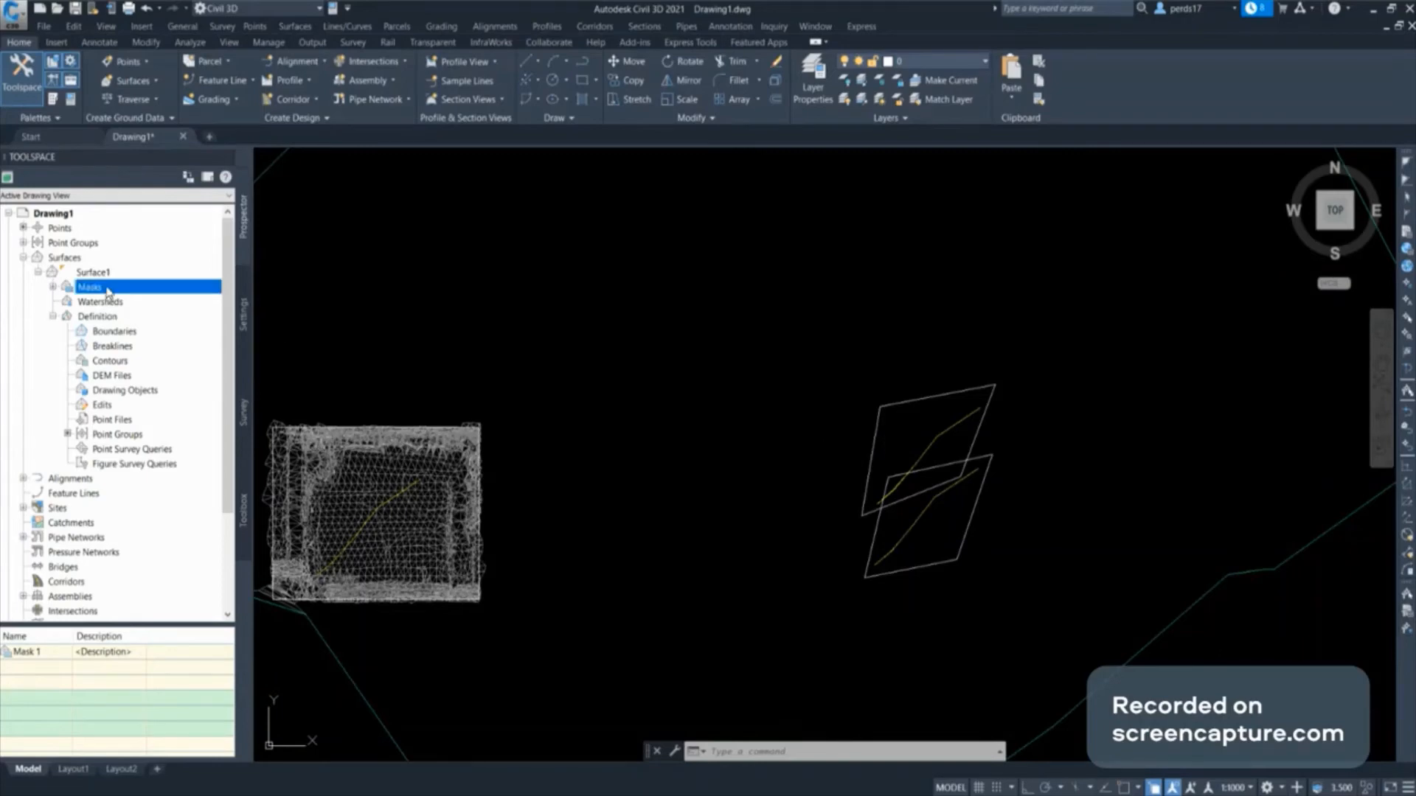
# Create outside Mask 2 and Mask 3 on the two parallelogram polylines
pyautogui.click(935, 413)
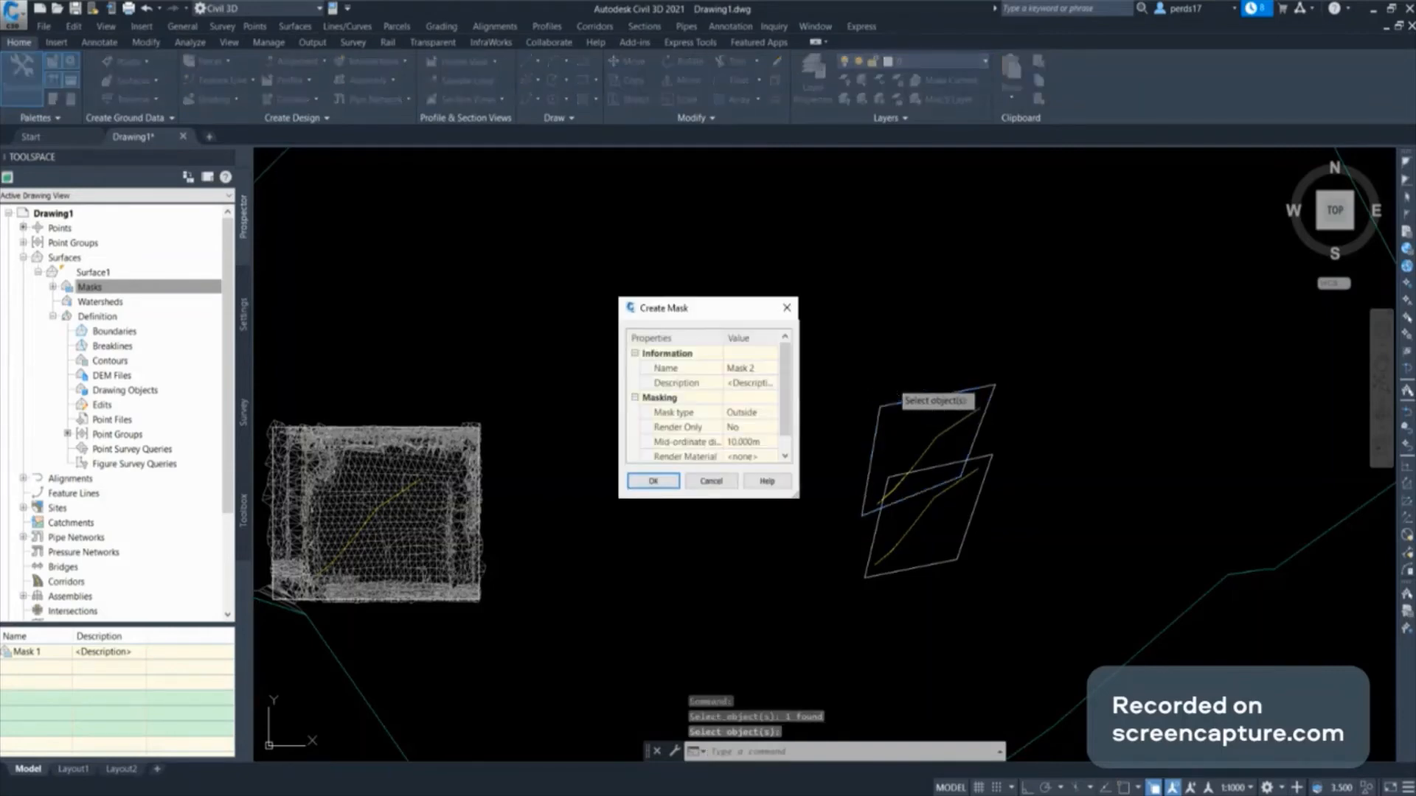
pyautogui.click(653, 481)
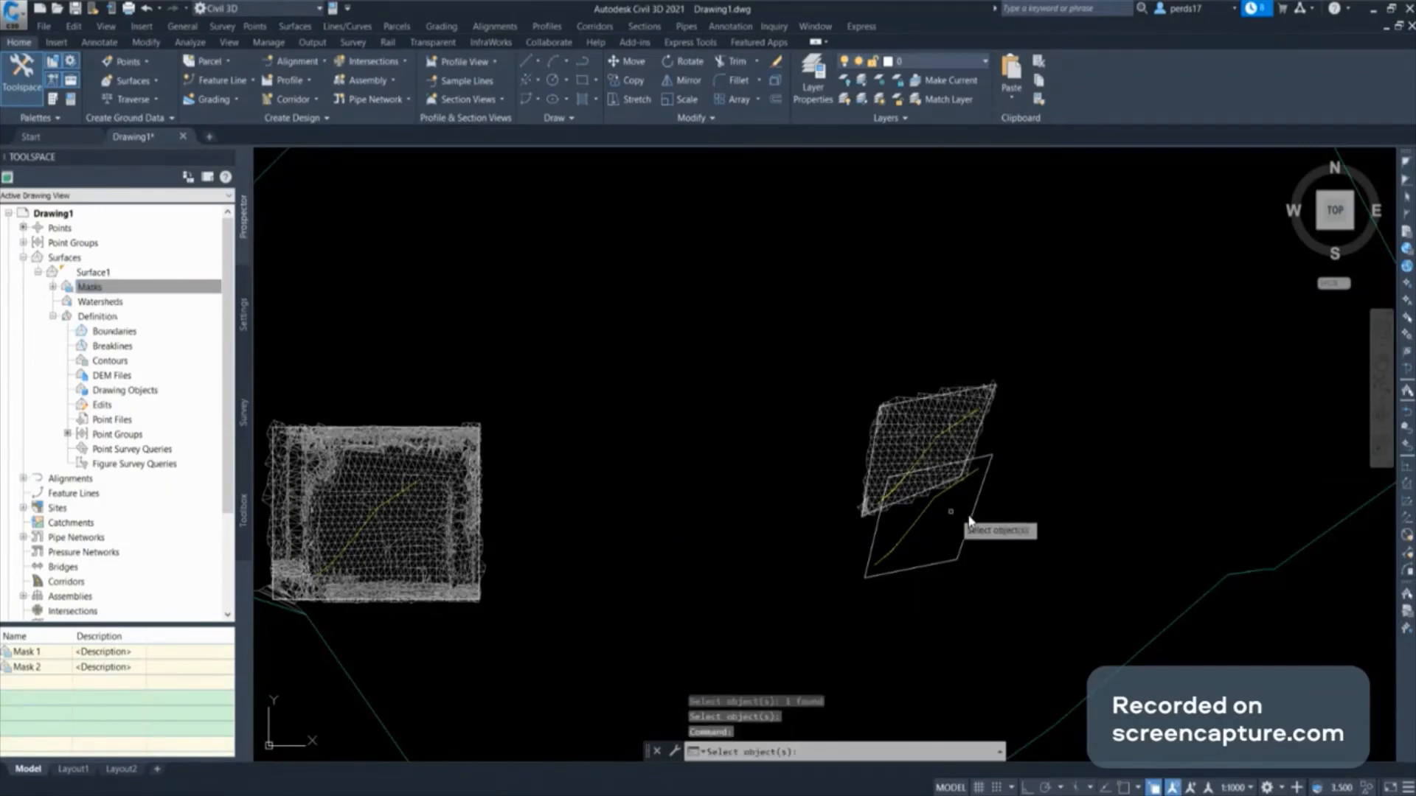
pyautogui.click(911, 532)
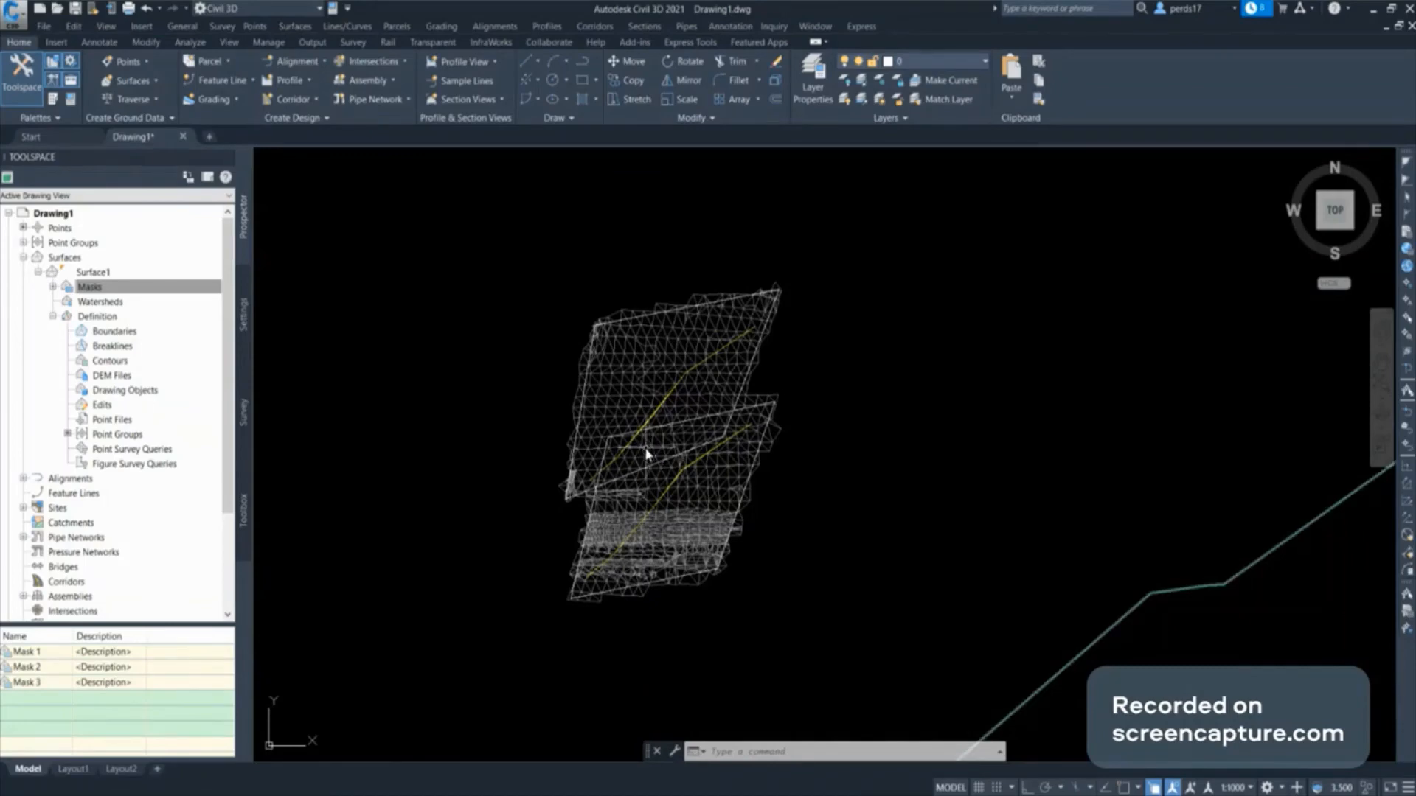
pyautogui.rightClick(89, 286)
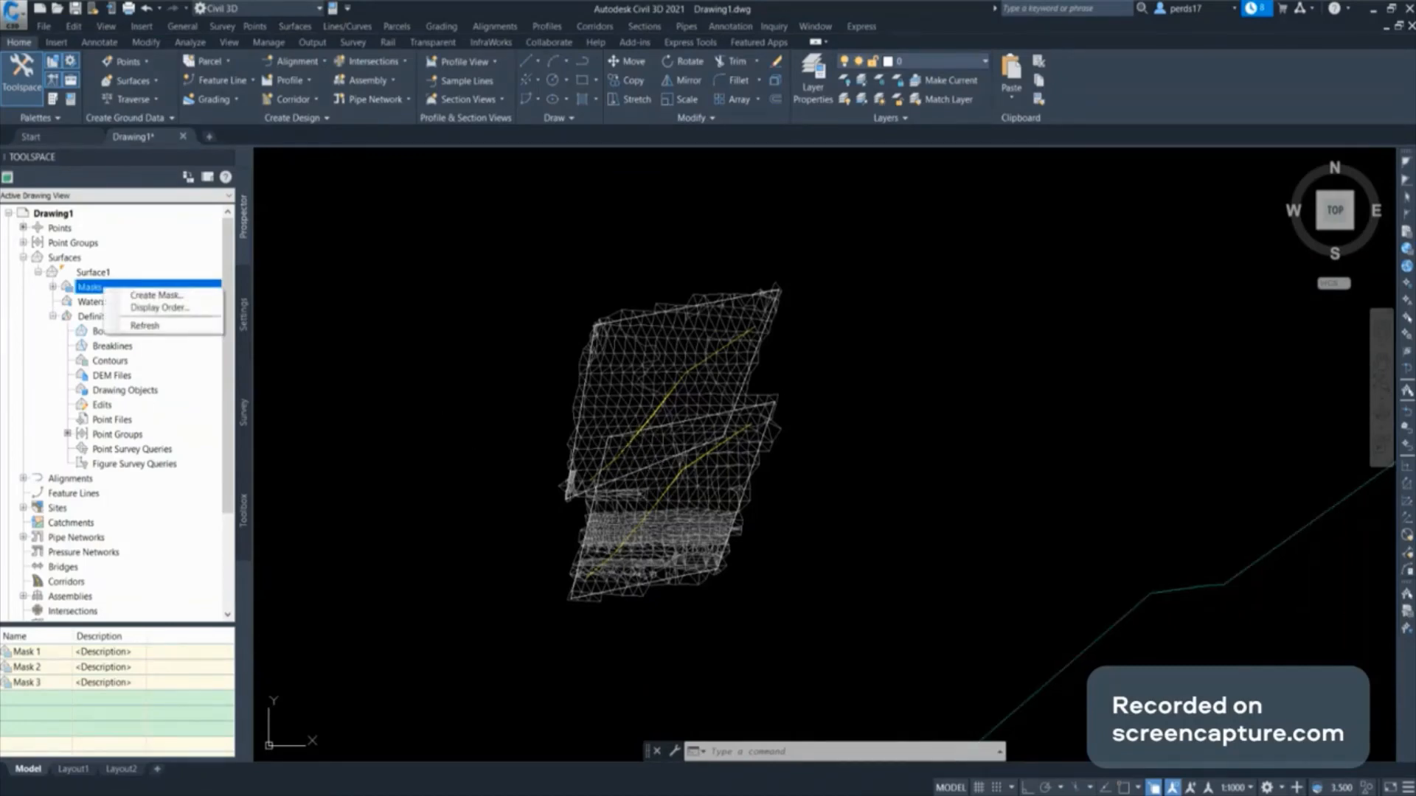
pyautogui.click(160, 307)
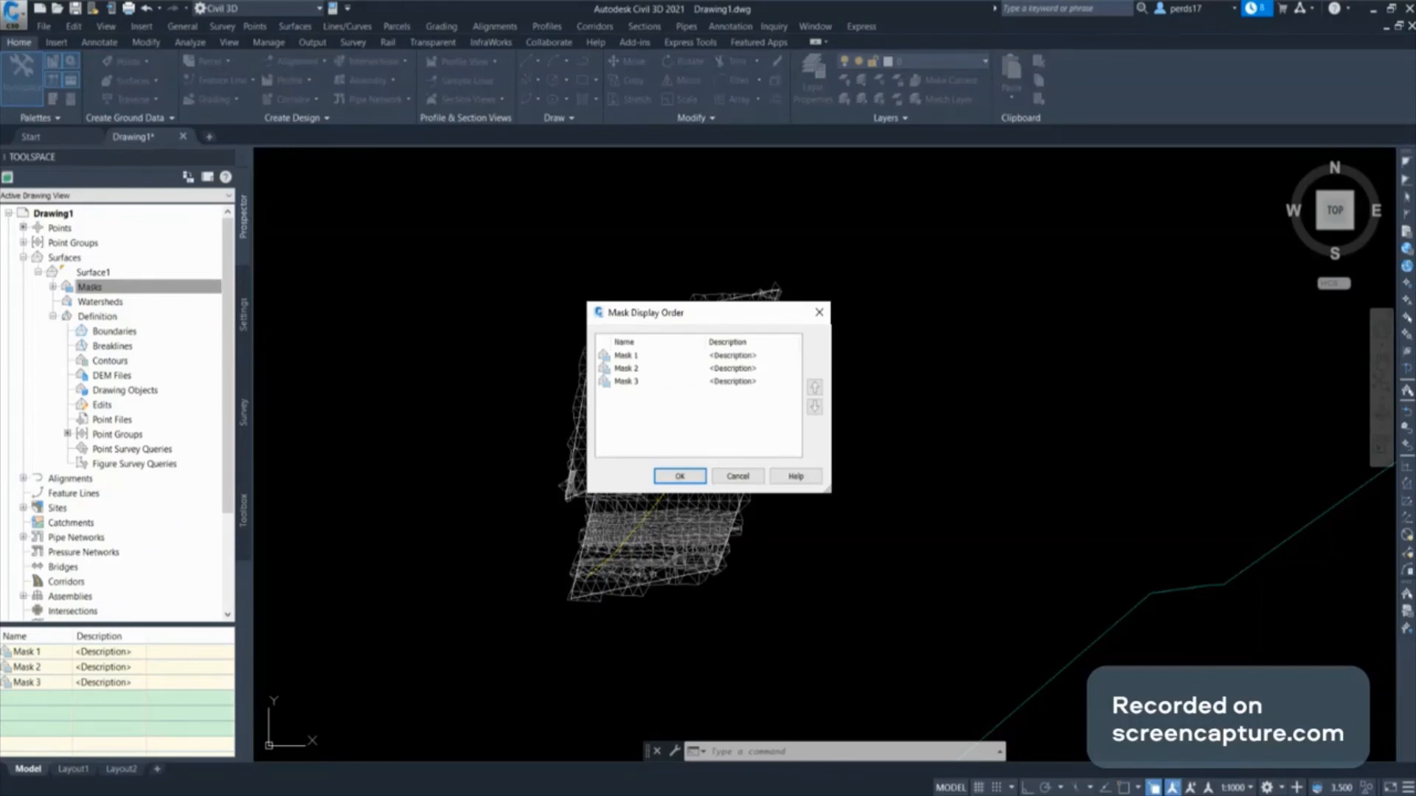
pyautogui.click(678, 477)
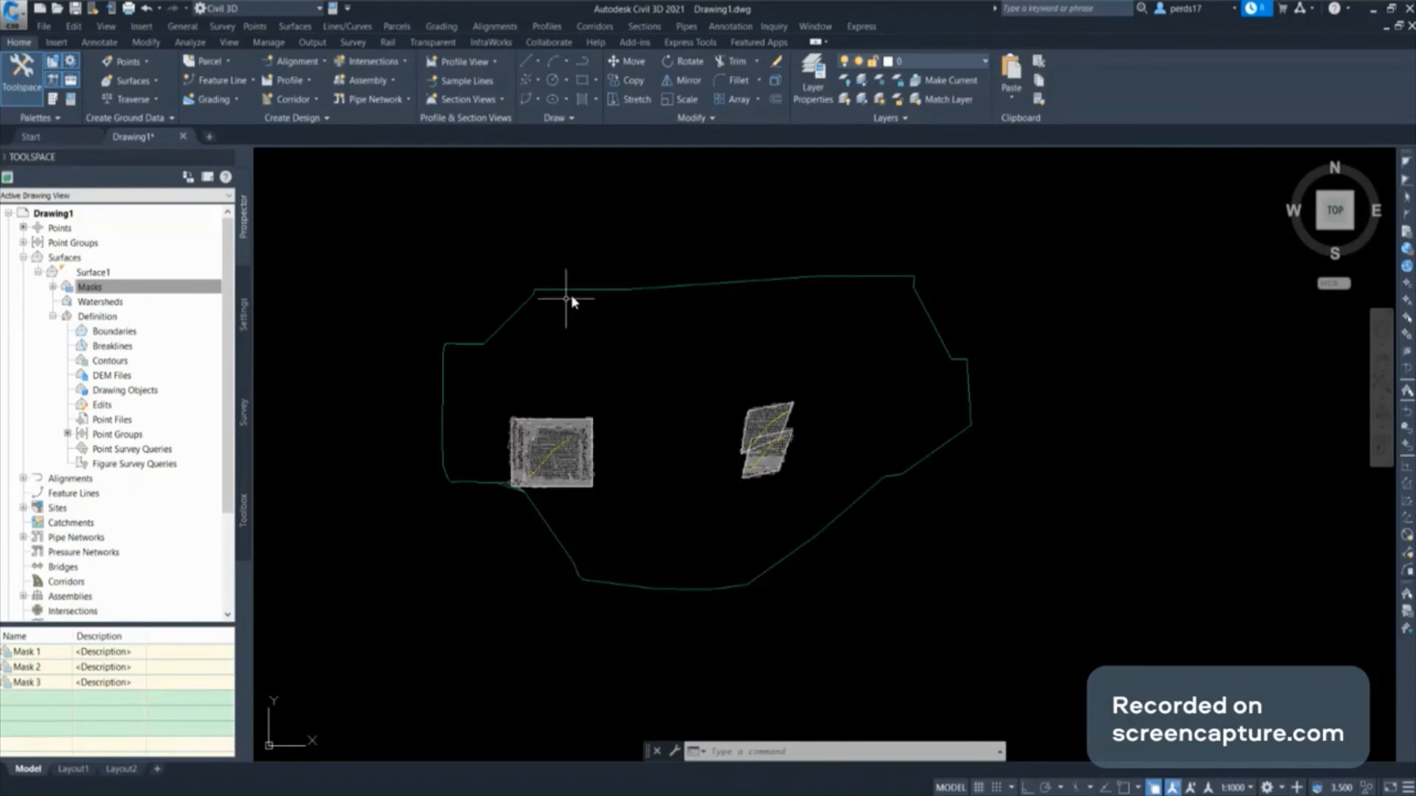
pyautogui.moveTo(594, 522)
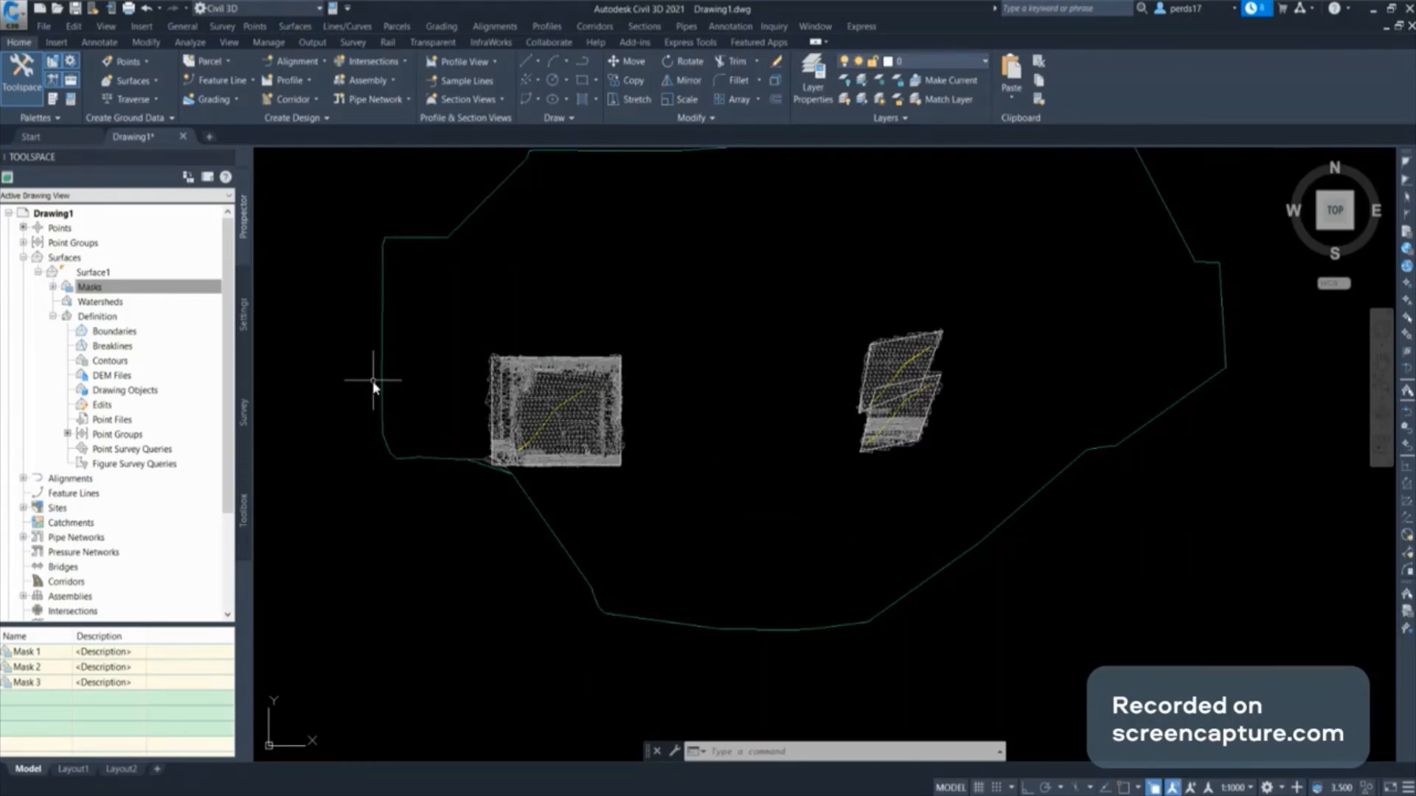
pyautogui.moveTo(267, 341)
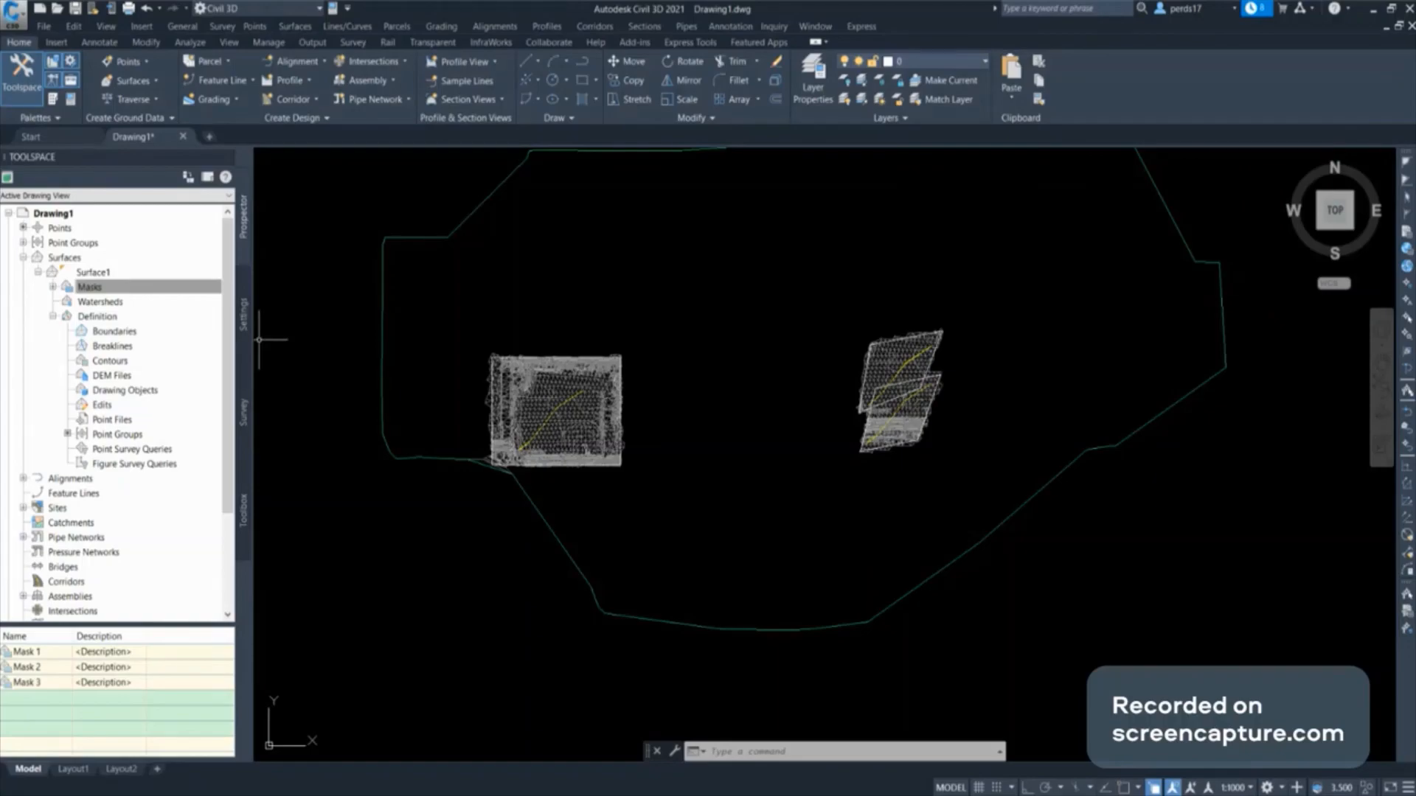